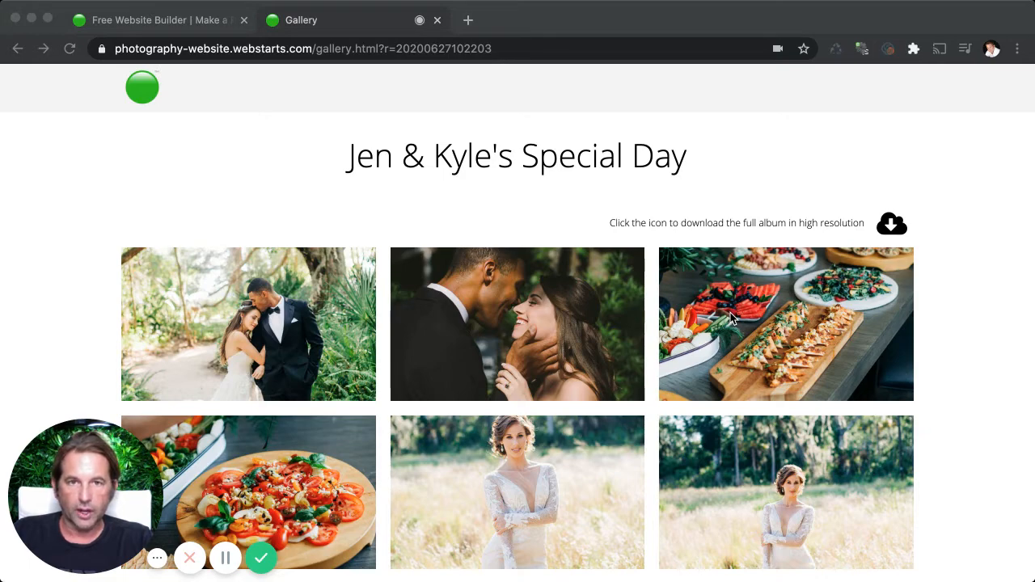
{"action": "mouse_move", "coordinate": [931, 338]}
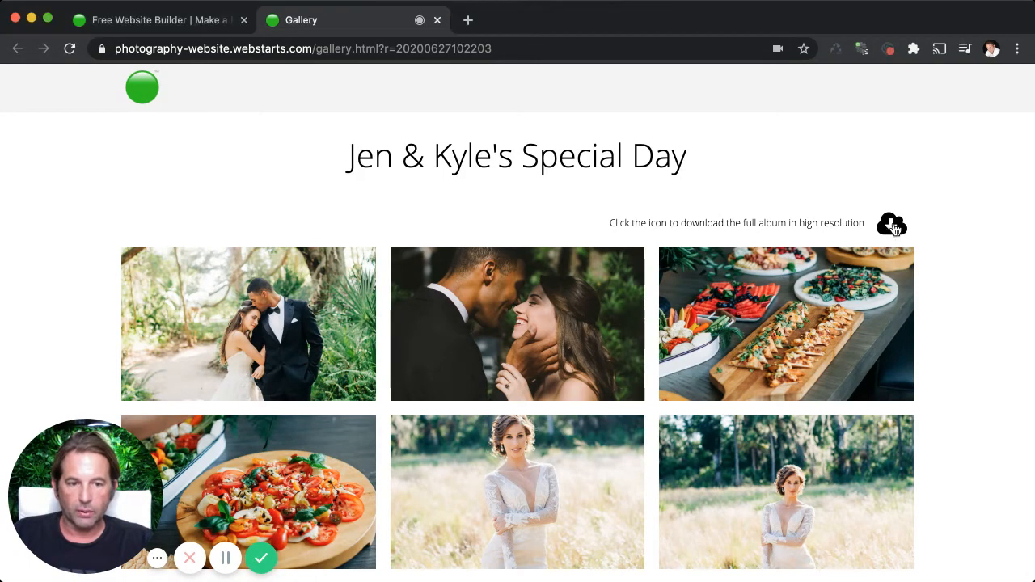
Return to the WebStarts tab and look through the Choose a Design template catalog.
{"action": "left_click", "coordinate": [891, 224]}
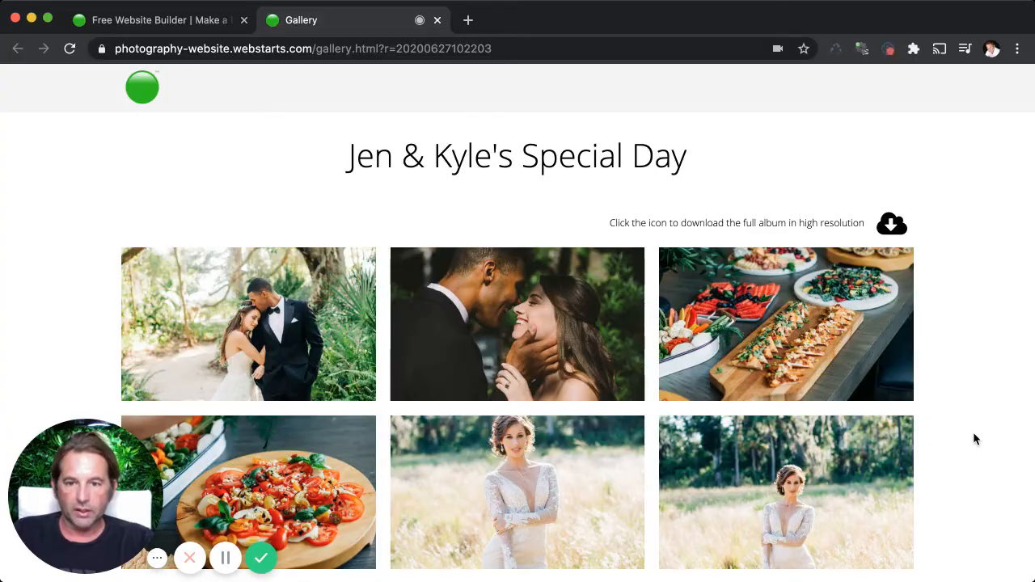
{"action": "left_click", "coordinate": [154, 20]}
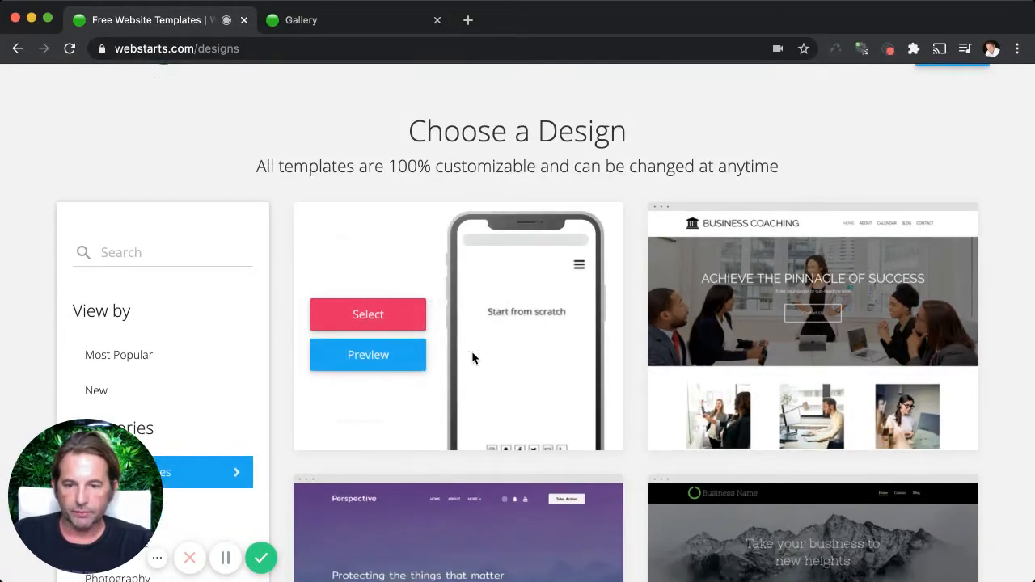
{"action": "scroll", "scroll_direction": "down", "scroll_amount": 3}
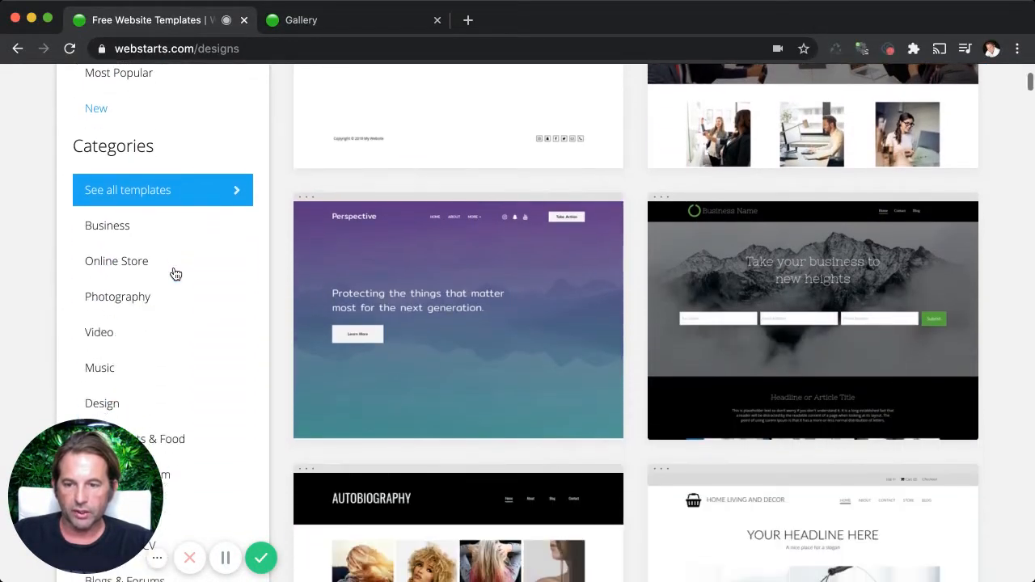
{"action": "scroll", "scroll_direction": "up", "scroll_amount": 3}
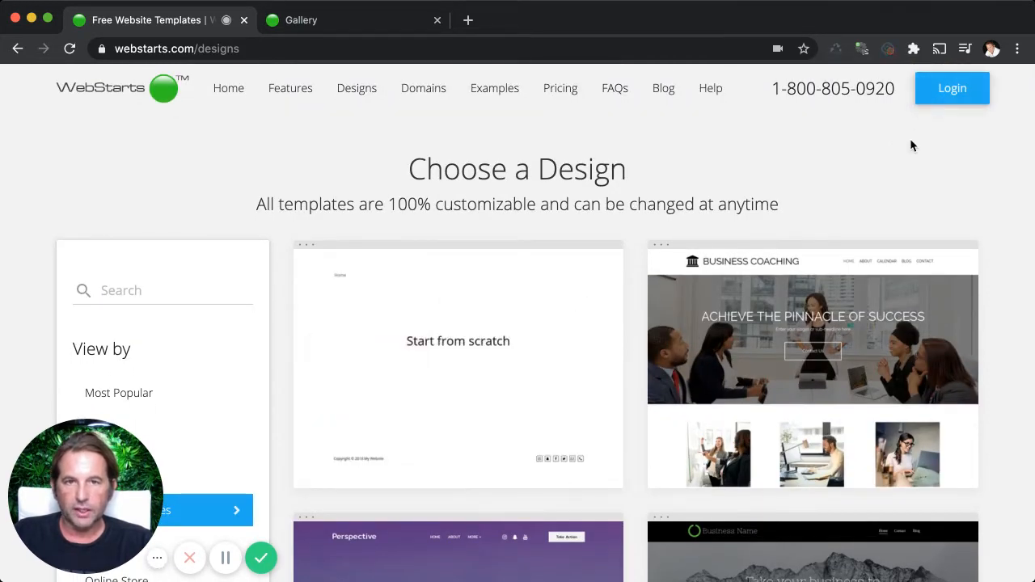
{"action": "mouse_move", "coordinate": [479, 378]}
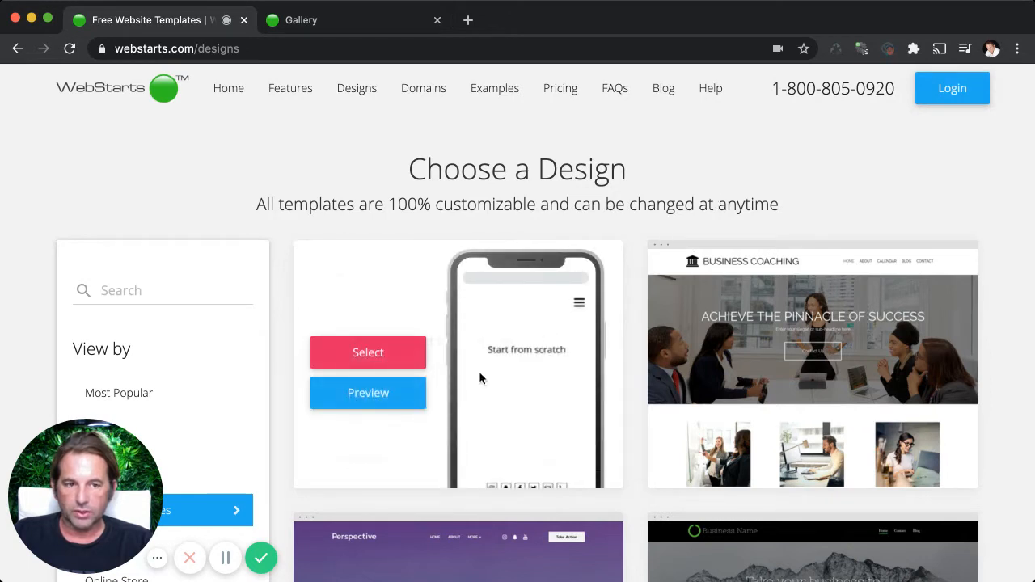
Log in with the account credentials and reach the photography site's dashboard.
{"action": "left_click", "coordinate": [951, 87]}
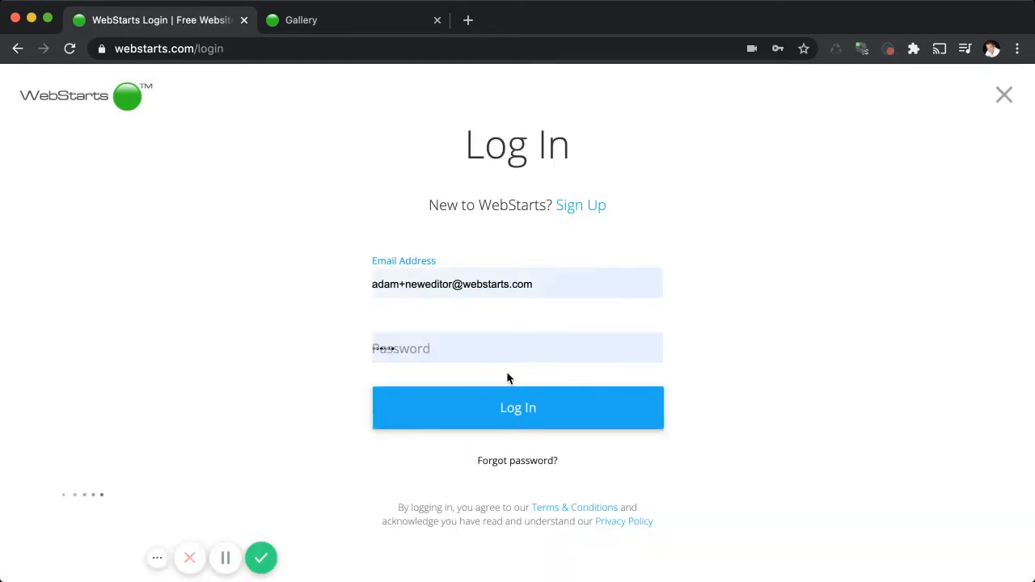
{"action": "left_click", "coordinate": [518, 408]}
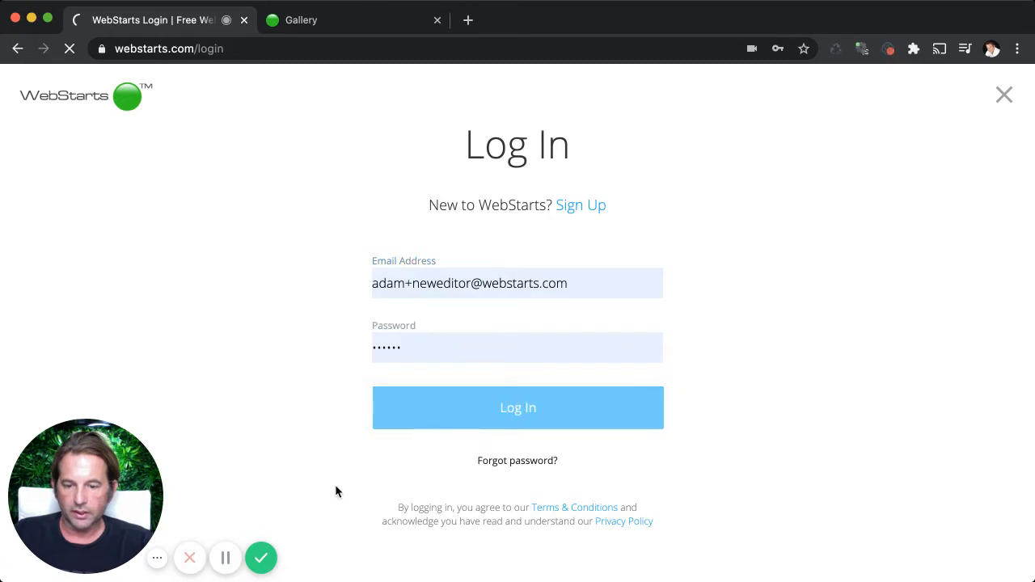
{"action": "left_click", "coordinate": [518, 408]}
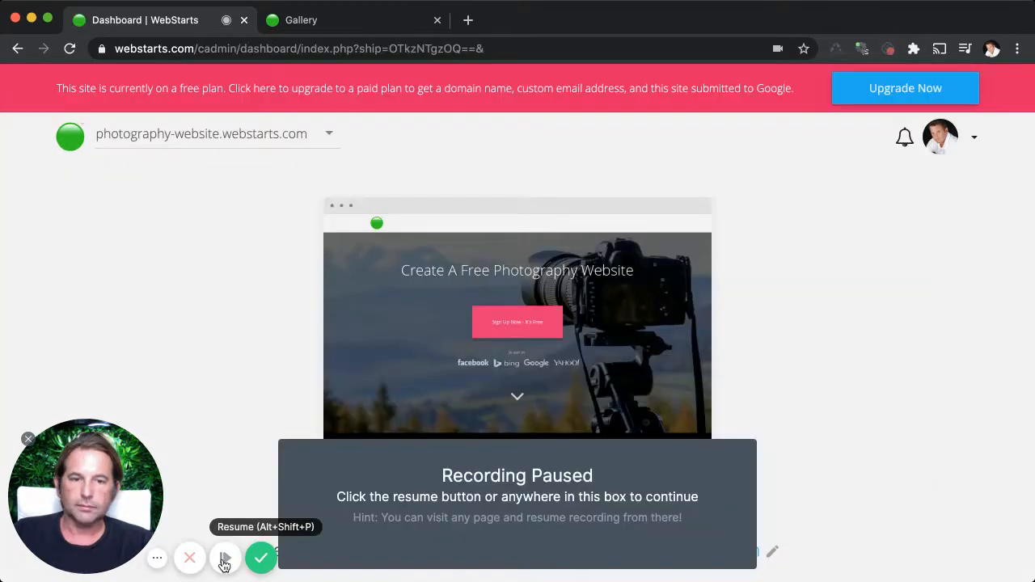
{"action": "left_click", "coordinate": [224, 558]}
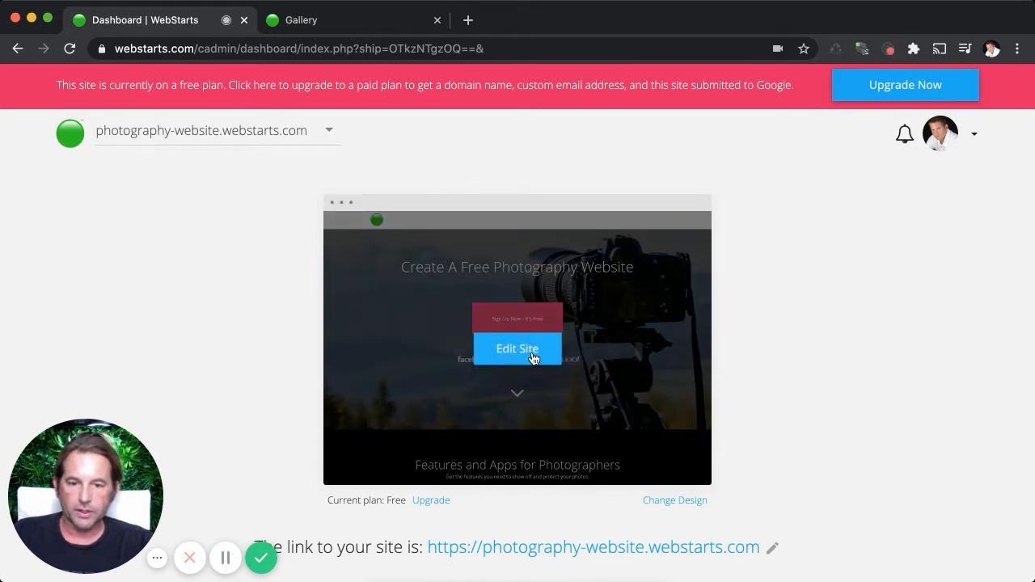
Enter Edit Site and switch the editor to the Gallery page with 'Jen & Kyle's Special Day'.
{"action": "left_click", "coordinate": [517, 348]}
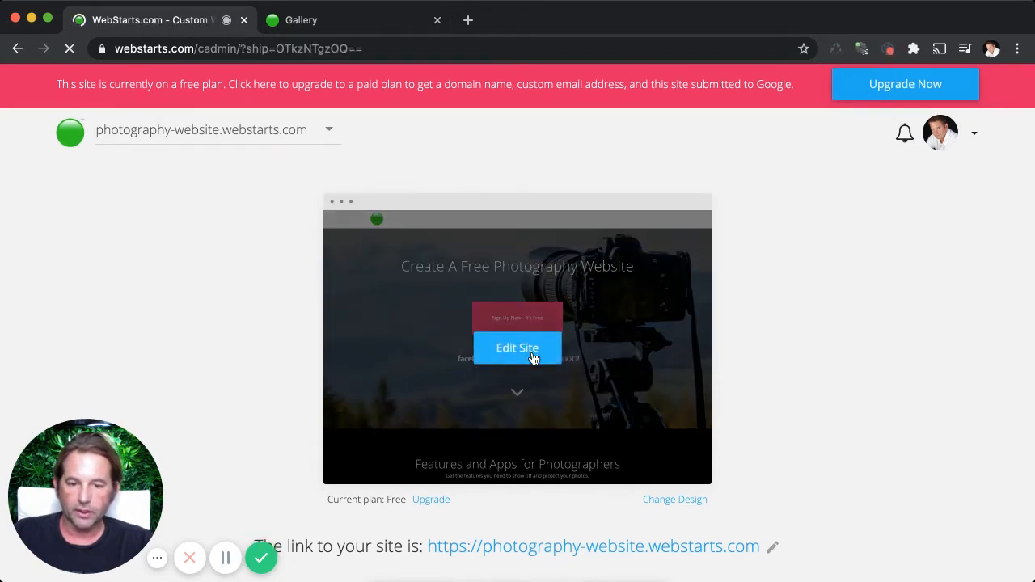
{"action": "left_click", "coordinate": [517, 348]}
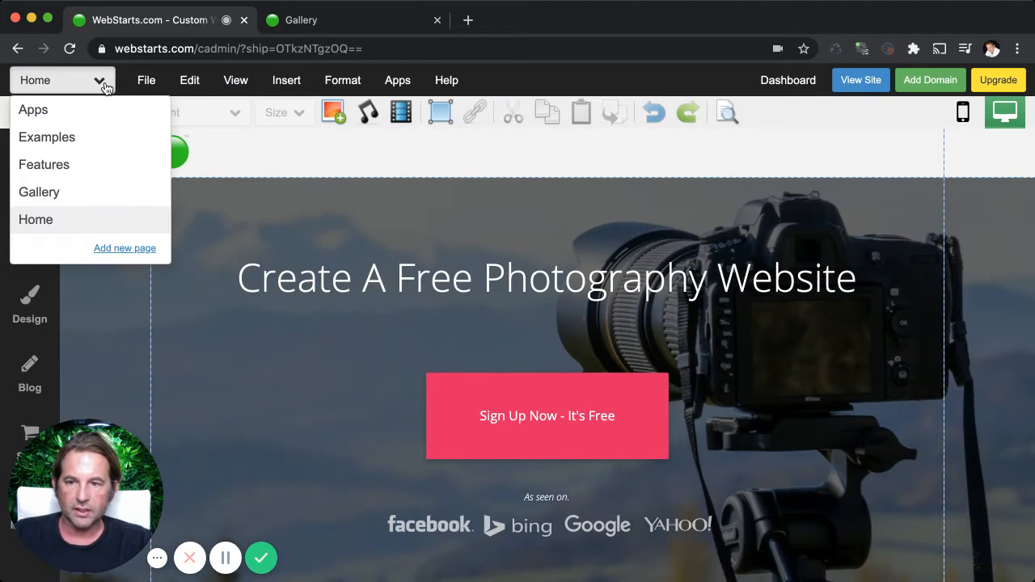
{"action": "mouse_move", "coordinate": [72, 169]}
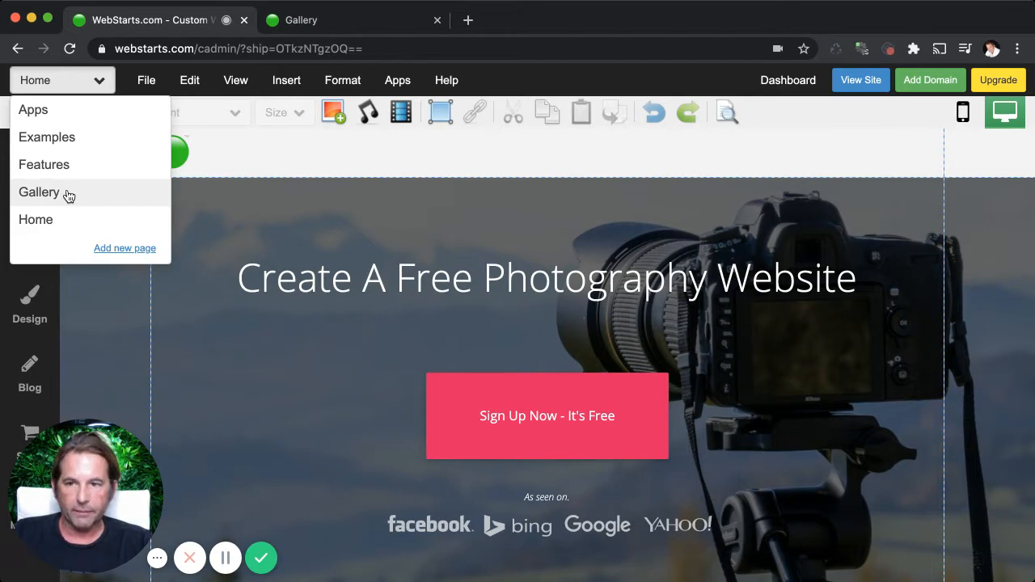
{"action": "left_click", "coordinate": [39, 192]}
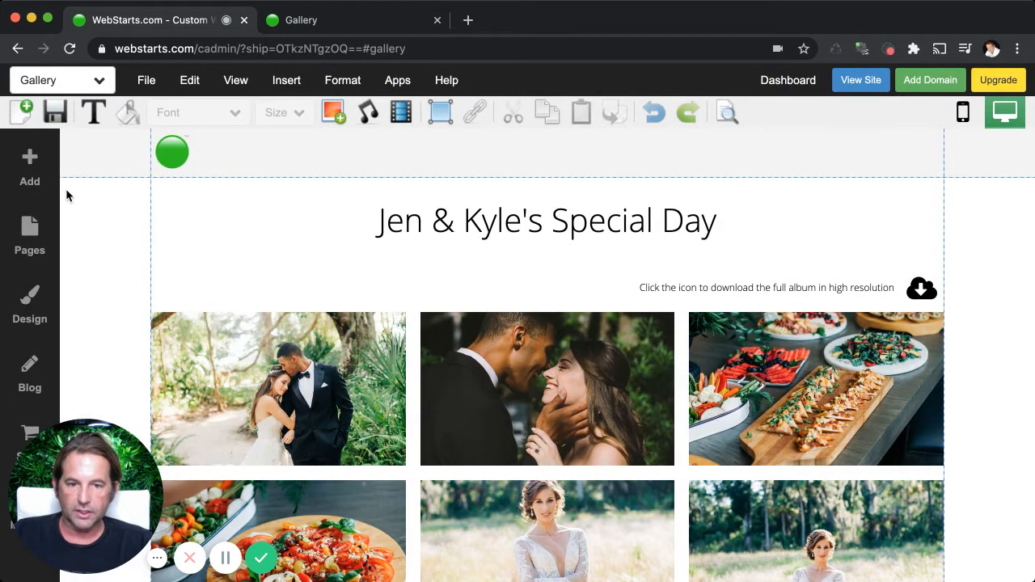
{"action": "mouse_move", "coordinate": [289, 267]}
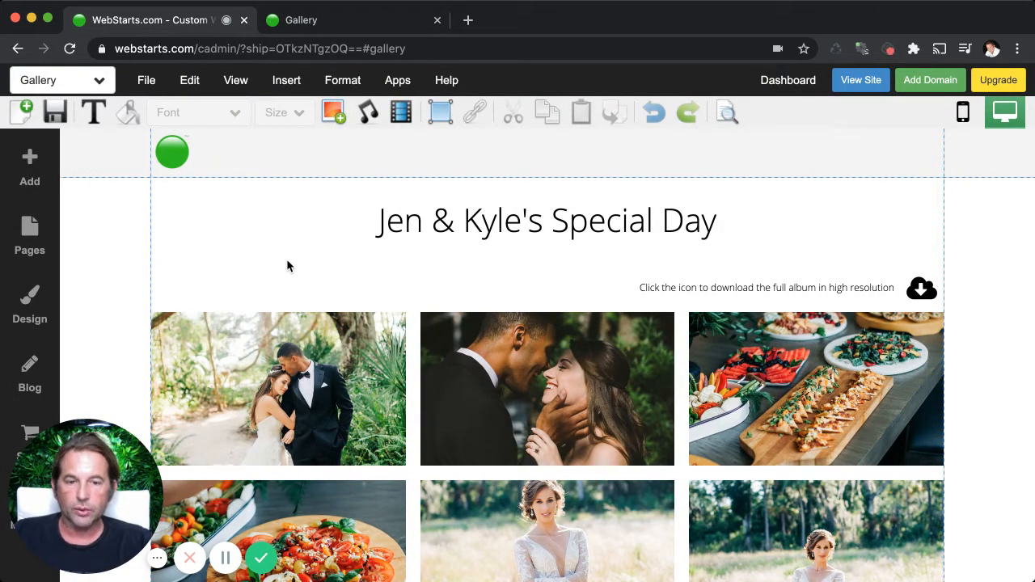
{"action": "mouse_move", "coordinate": [363, 300]}
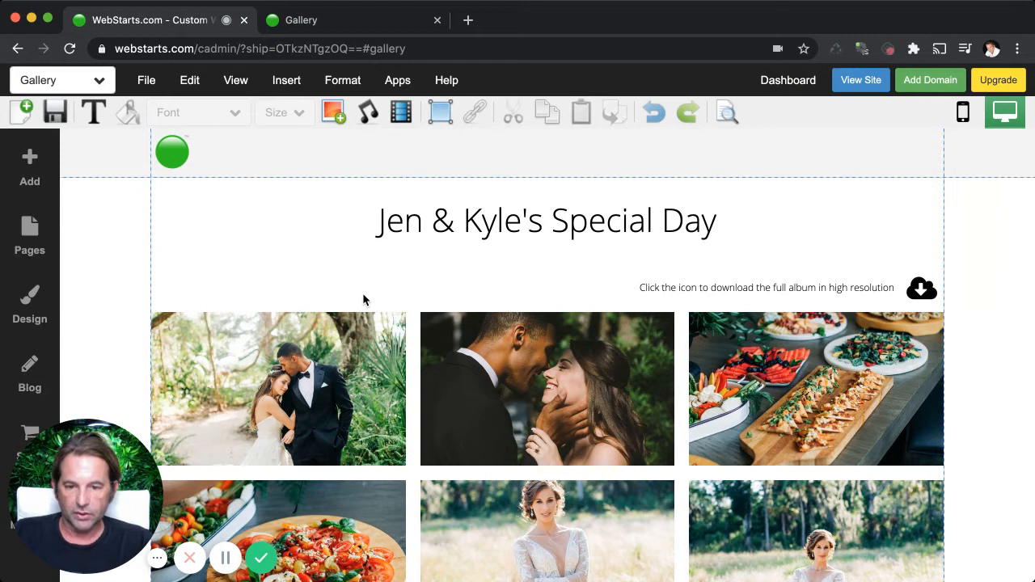
{"action": "mouse_move", "coordinate": [376, 338]}
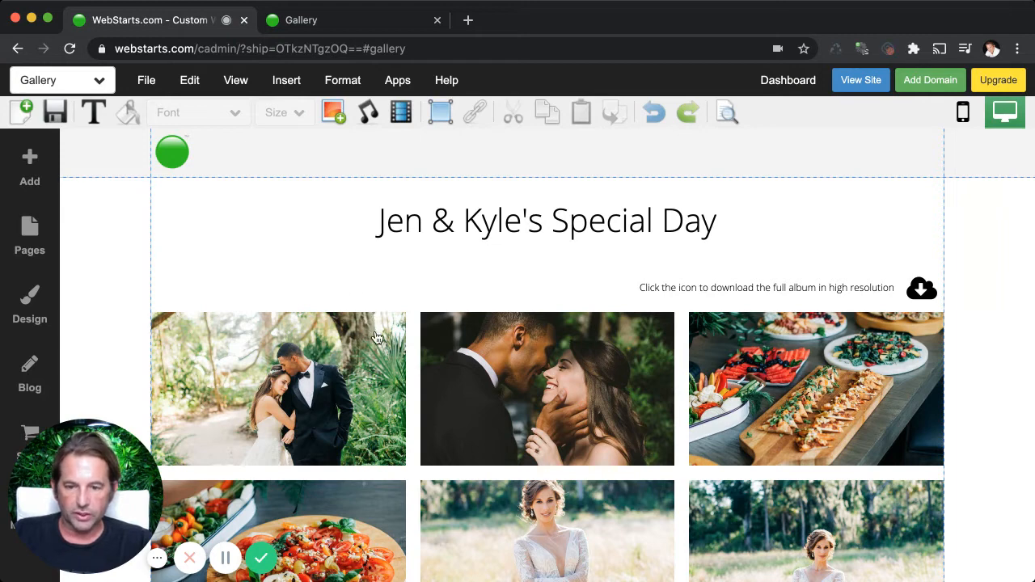
{"action": "scroll", "scroll_direction": "down", "scroll_amount": 3}
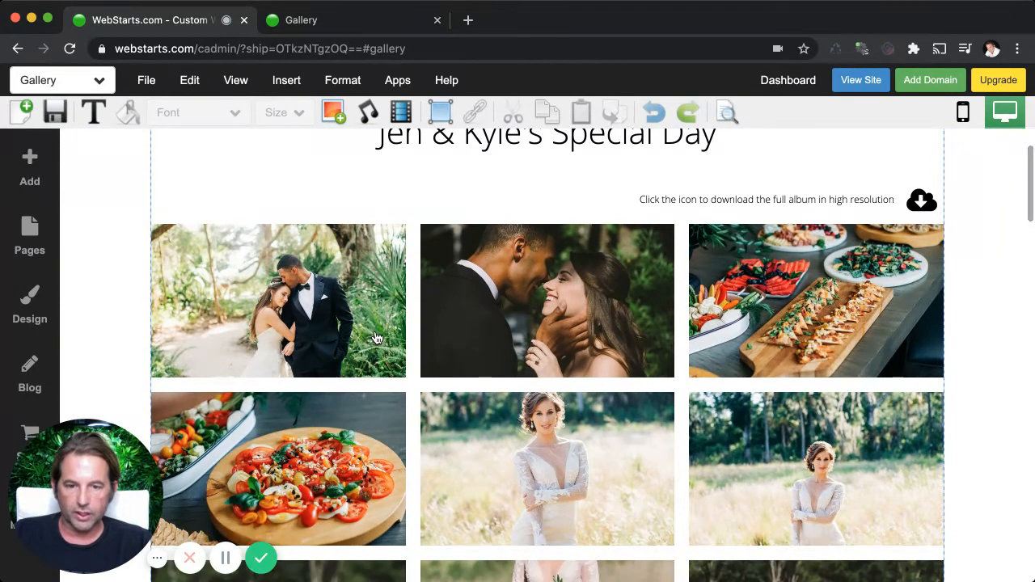
{"action": "scroll", "scroll_direction": "down", "scroll_amount": 3}
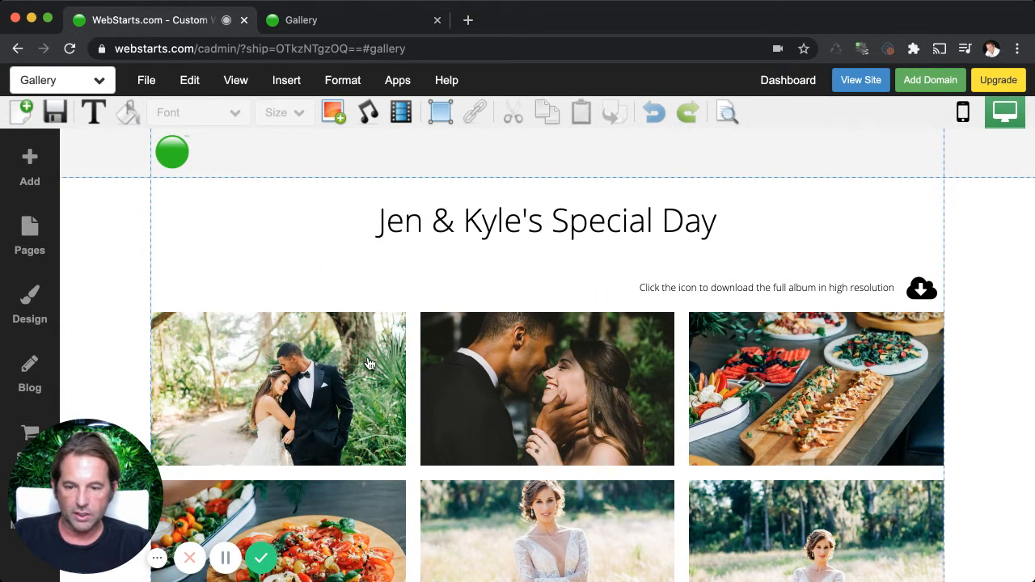
Add a photo gallery element to the page and start selecting wedding photos for it.
{"action": "left_click", "coordinate": [30, 166]}
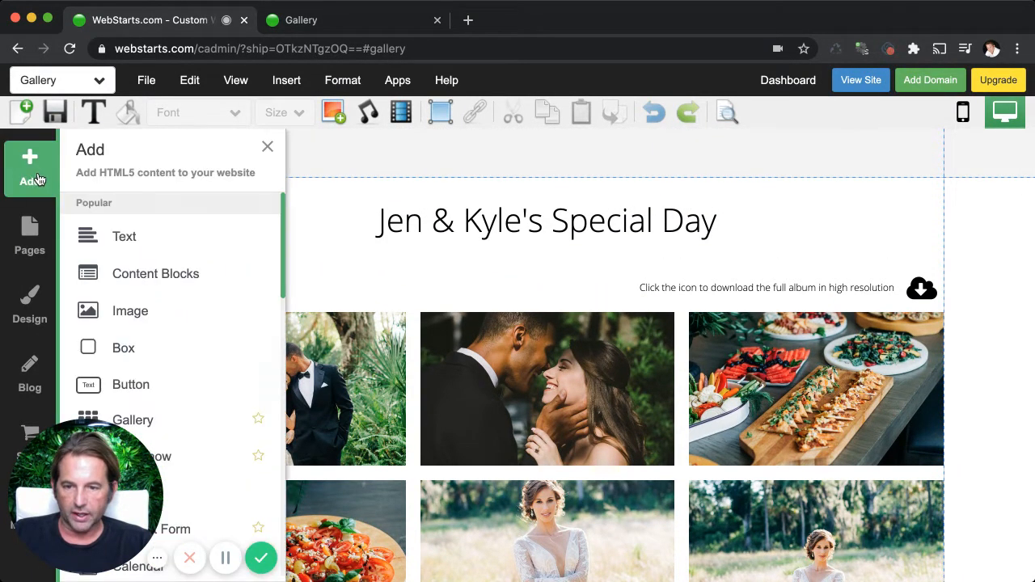
{"action": "left_click", "coordinate": [132, 420]}
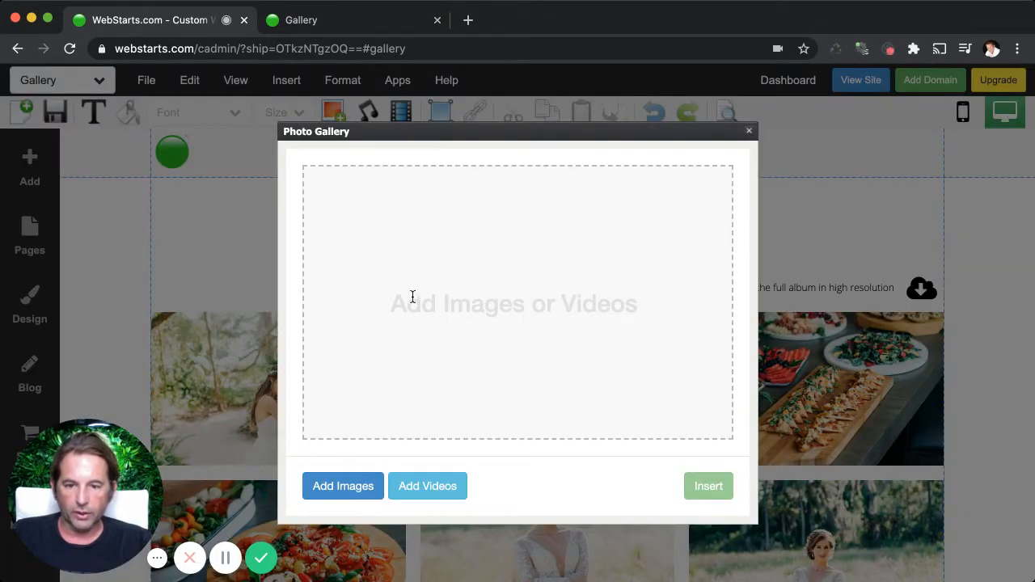
{"action": "left_click", "coordinate": [343, 486]}
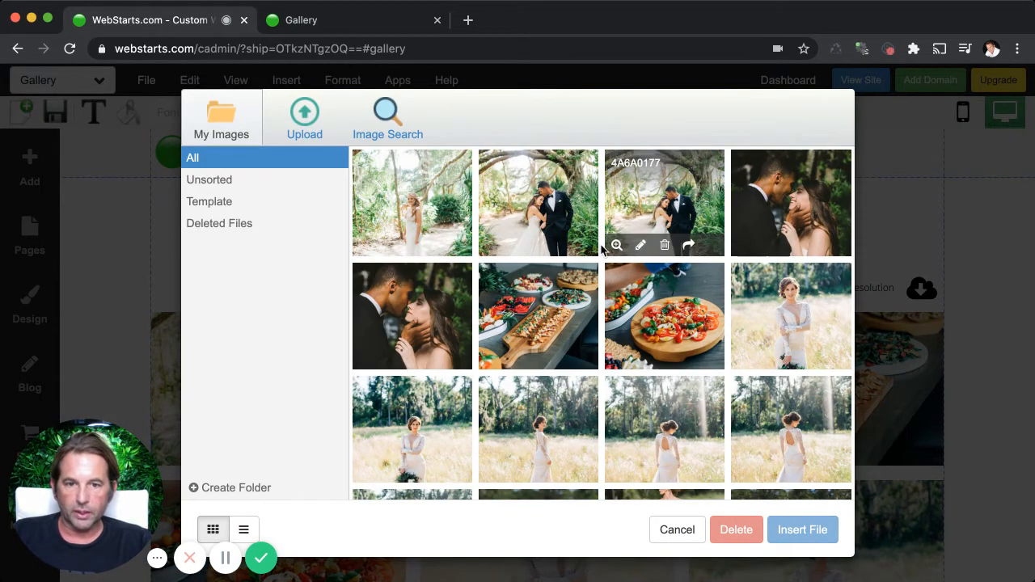
{"action": "left_click", "coordinate": [412, 203]}
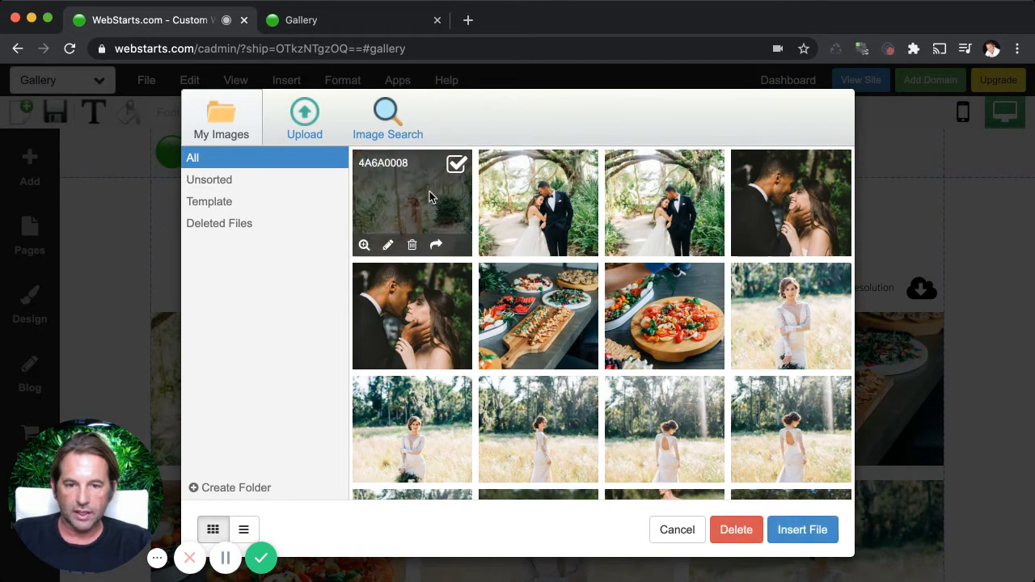
{"action": "left_click", "coordinate": [538, 202]}
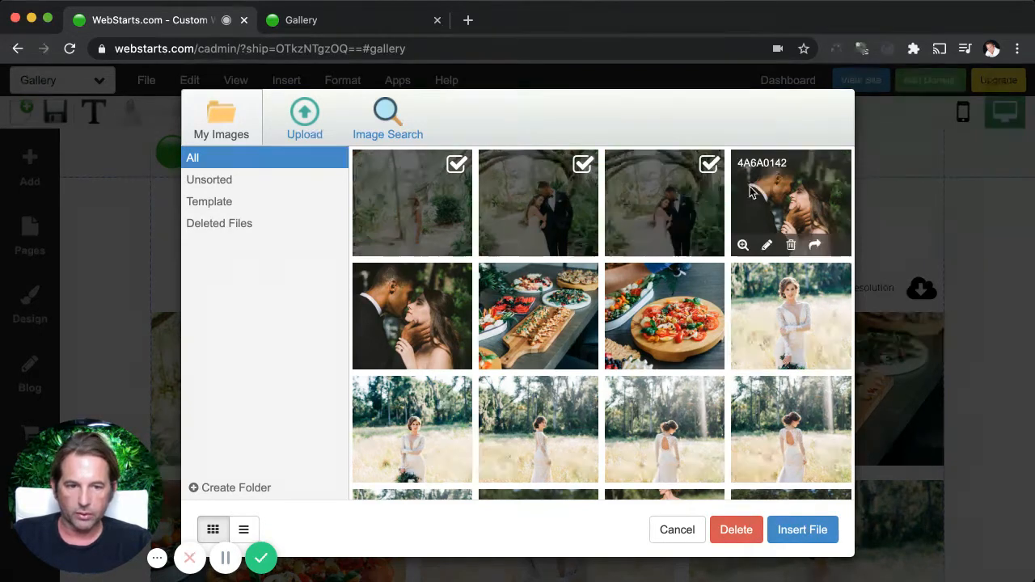
{"action": "left_click", "coordinate": [387, 117]}
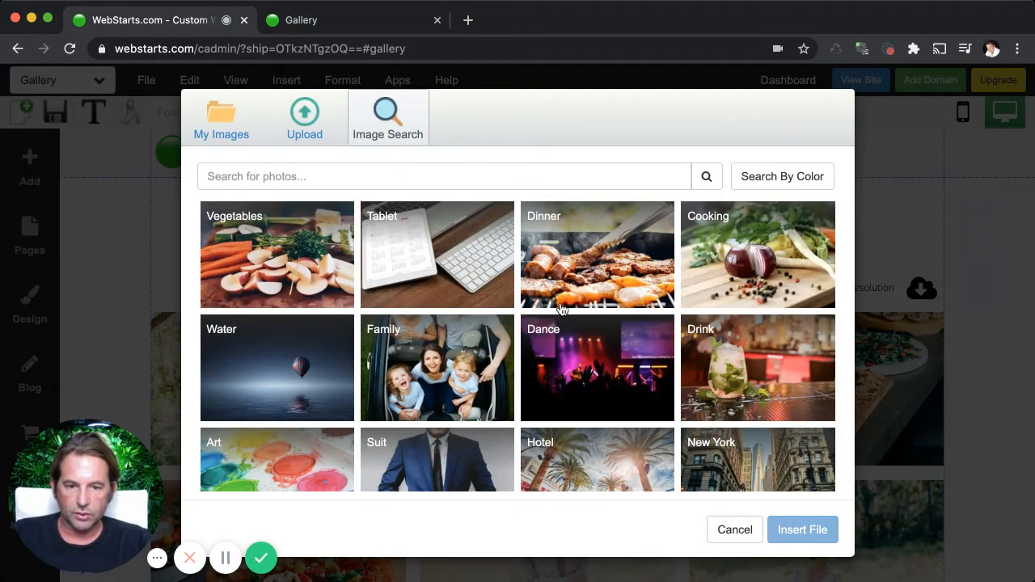
{"action": "mouse_move", "coordinate": [507, 252]}
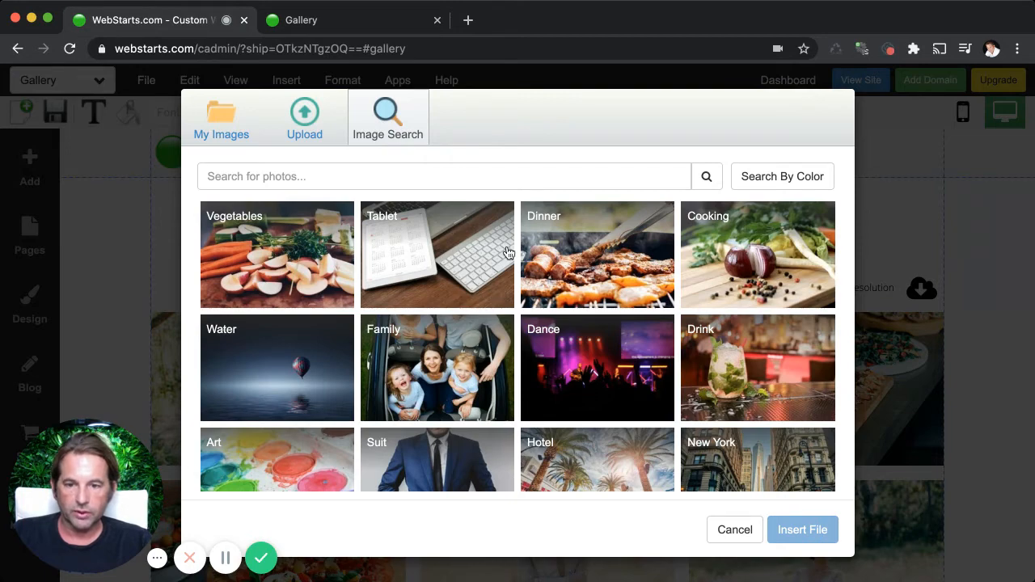
{"action": "mouse_move", "coordinate": [352, 129]}
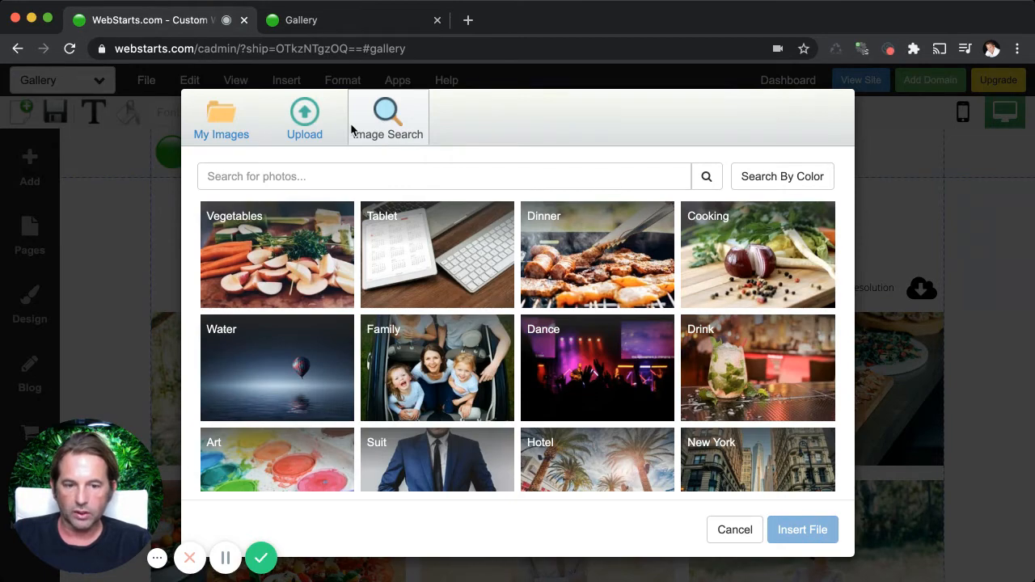
Switch to My Images and tick the uploaded wedding photos for the gallery.
{"action": "left_click", "coordinate": [221, 118]}
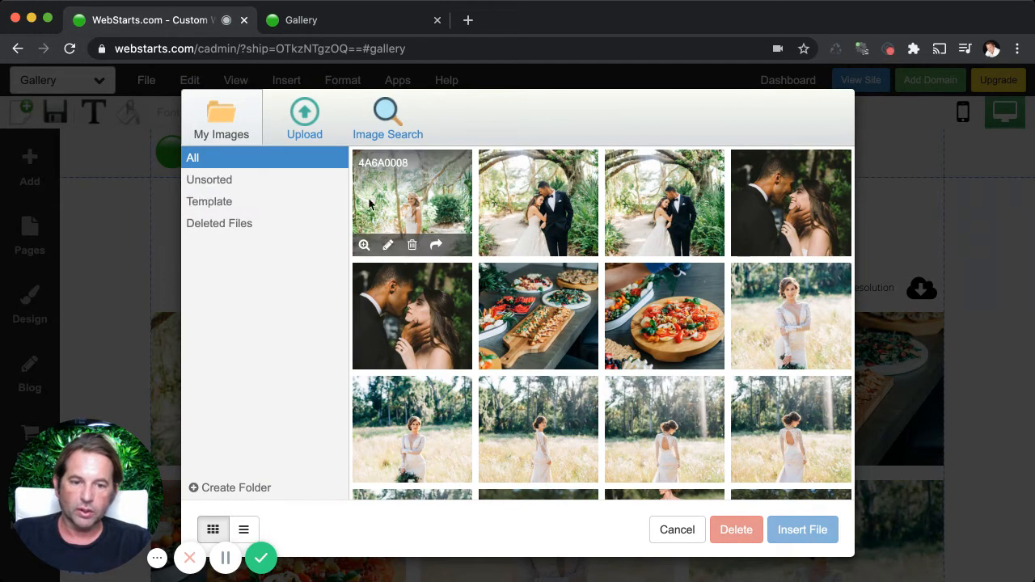
{"action": "left_click", "coordinate": [412, 202]}
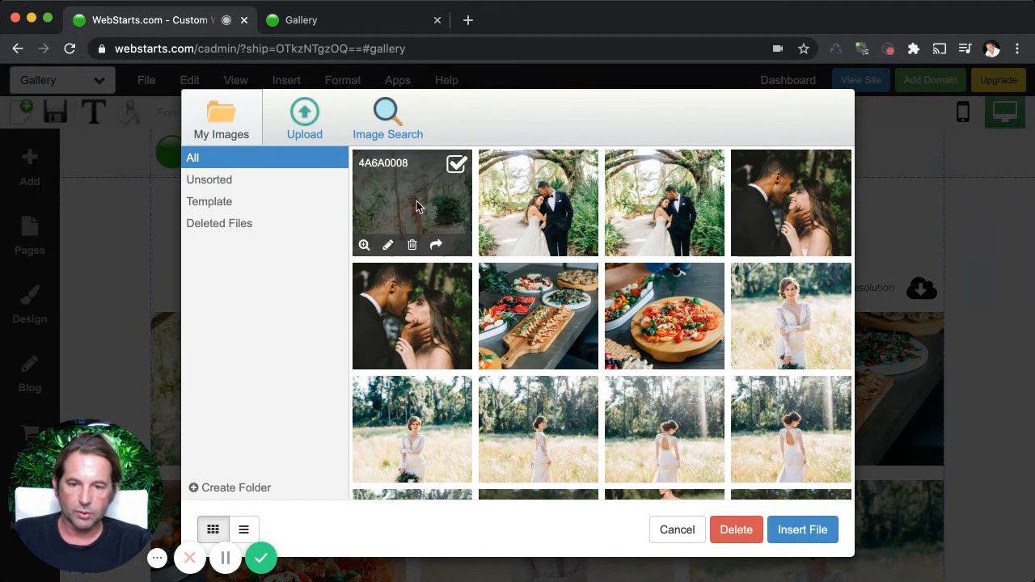
{"action": "scroll", "scroll_direction": "down", "scroll_amount": 3}
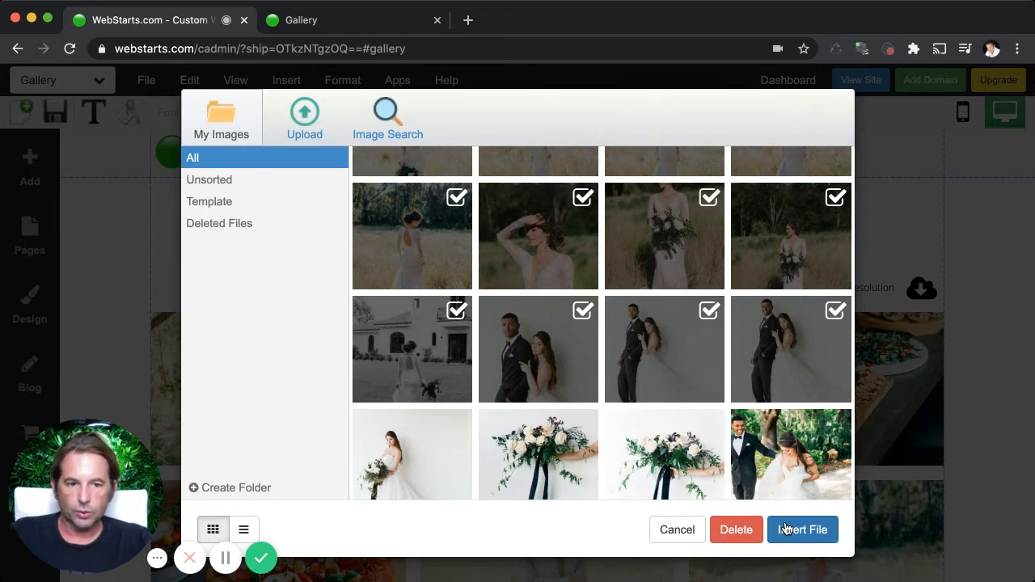
Insert the selected photos as a grid gallery and review its Customize Style spacing options.
{"action": "left_click", "coordinate": [802, 530]}
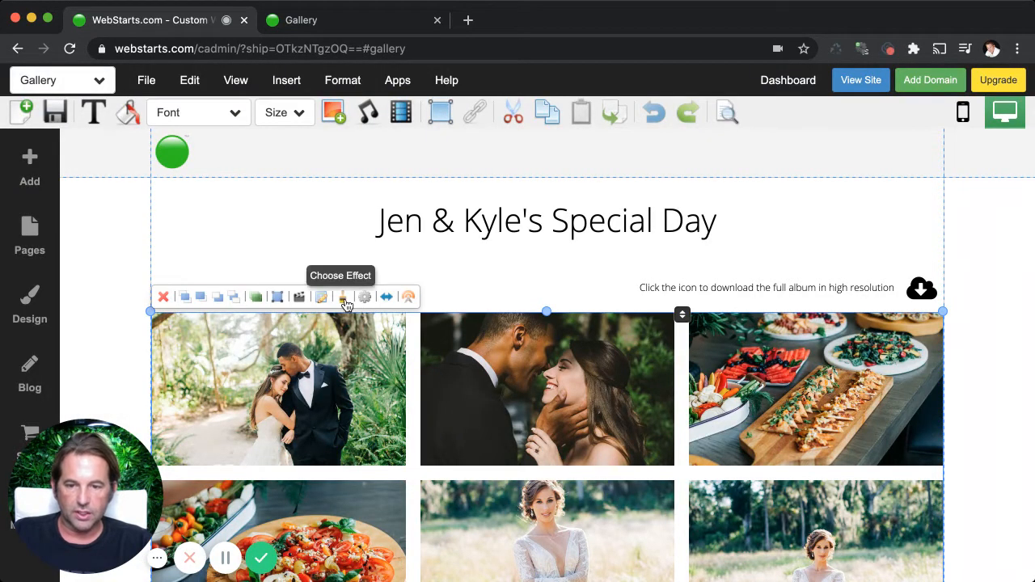
{"action": "left_click", "coordinate": [343, 297]}
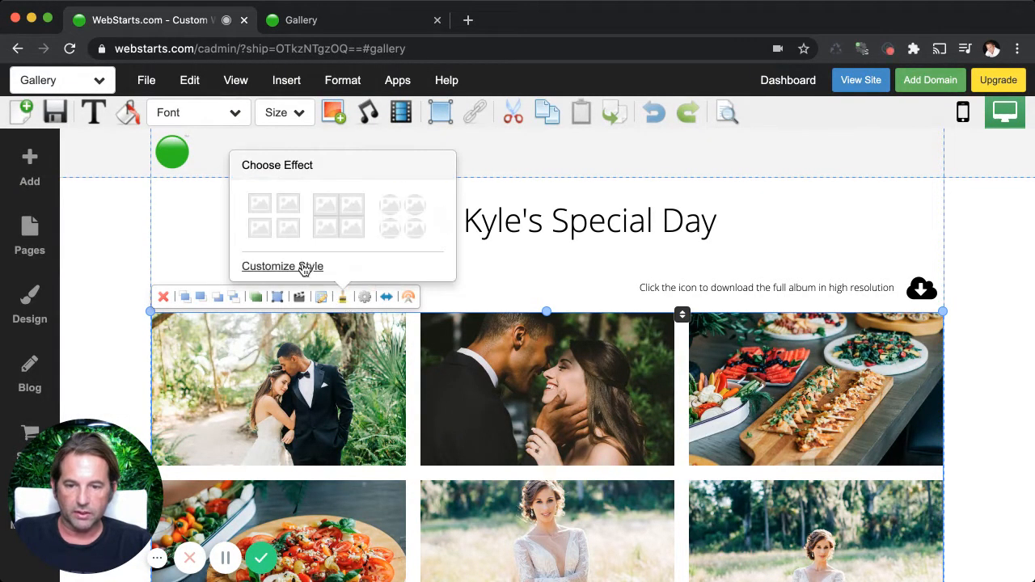
{"action": "left_click", "coordinate": [282, 266]}
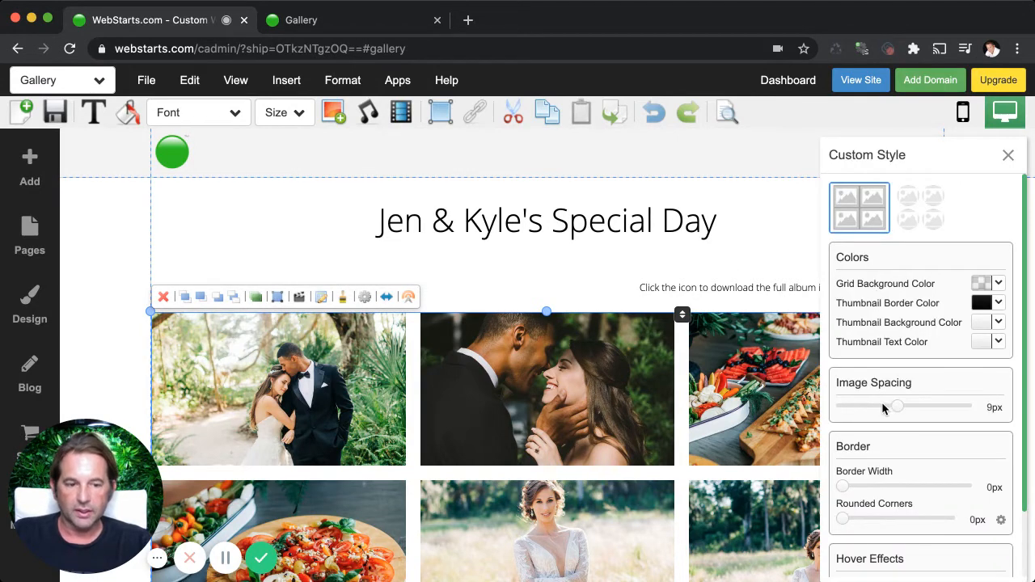
{"action": "mouse_move", "coordinate": [841, 402]}
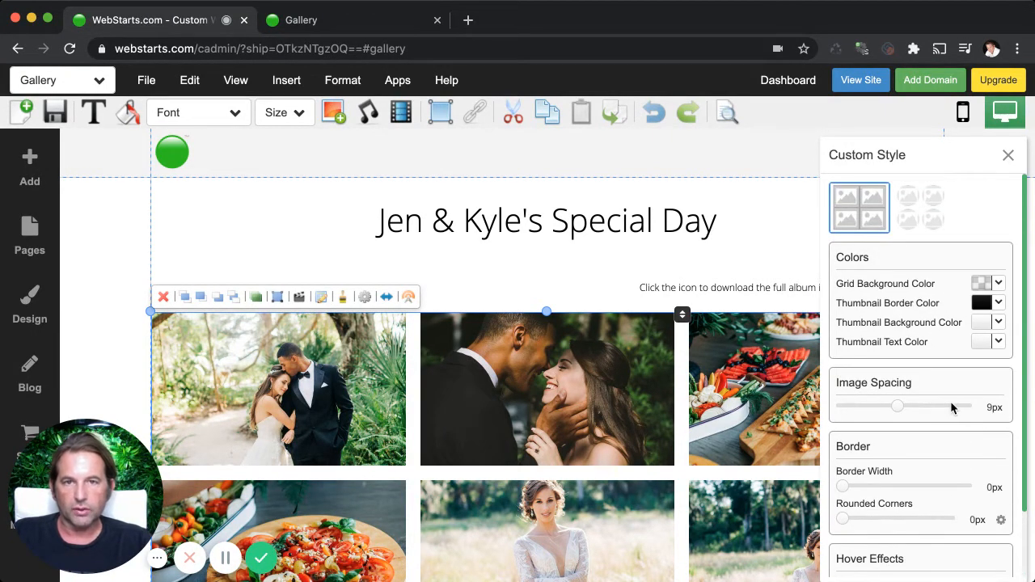
{"action": "mouse_move", "coordinate": [861, 374]}
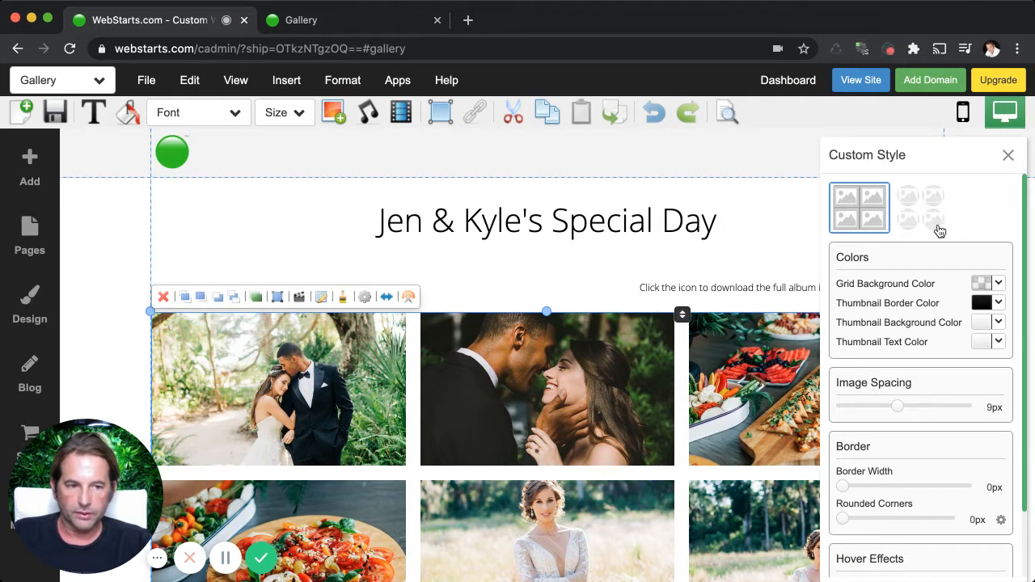
{"action": "left_click", "coordinate": [1008, 155]}
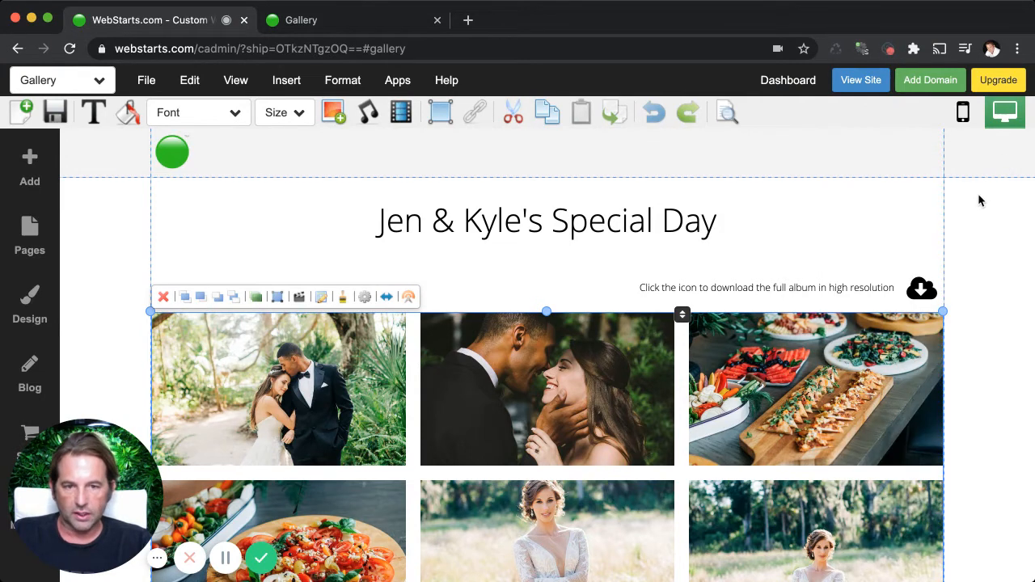
{"action": "mouse_move", "coordinate": [796, 164]}
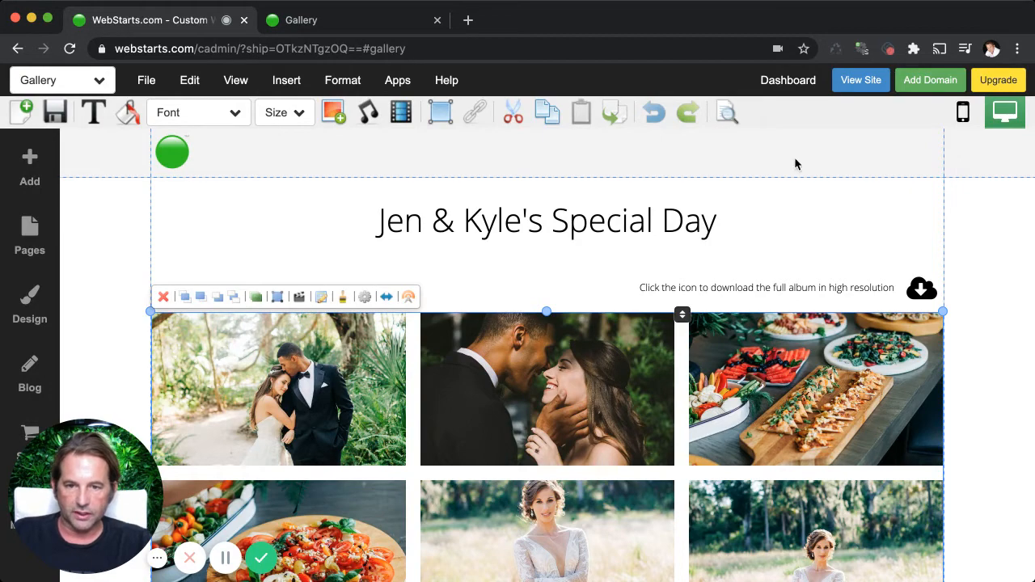
Check the site page list and stay on the Gallery page.
{"action": "left_click", "coordinate": [38, 80]}
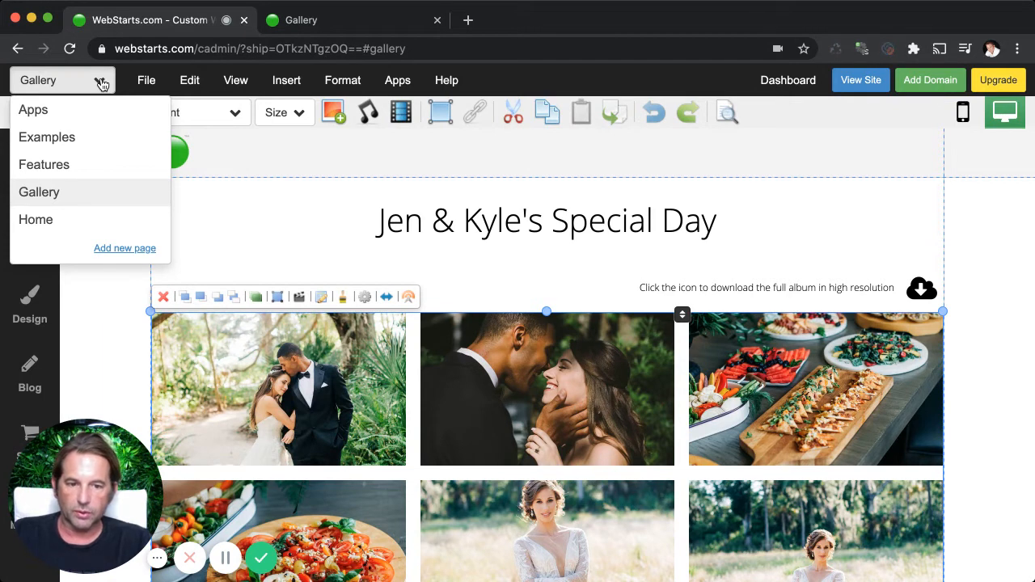
{"action": "left_click", "coordinate": [818, 117]}
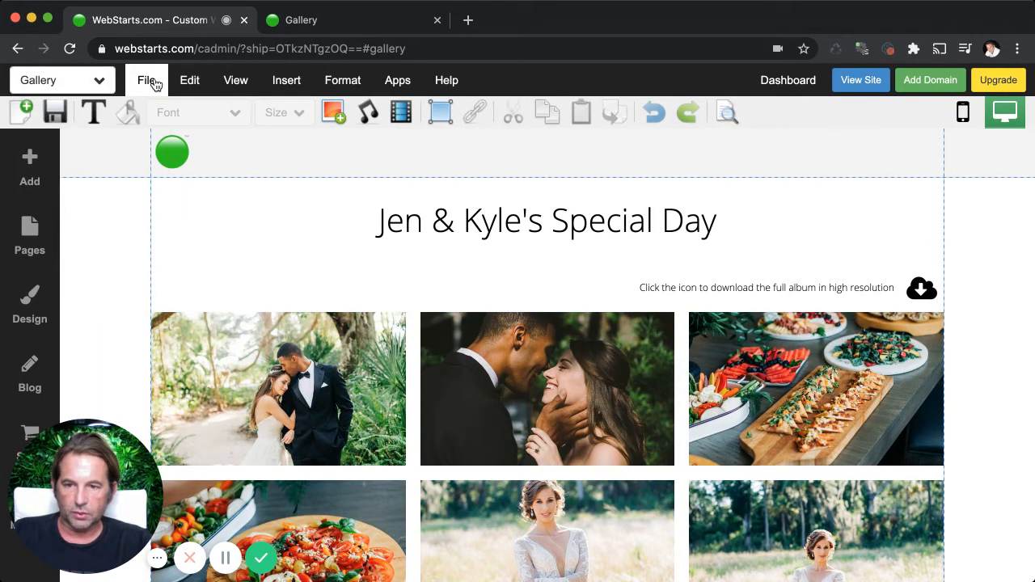
Set the Gallery page to hidden from navigation via the eye icon in the Pages panel.
{"action": "left_click", "coordinate": [146, 81]}
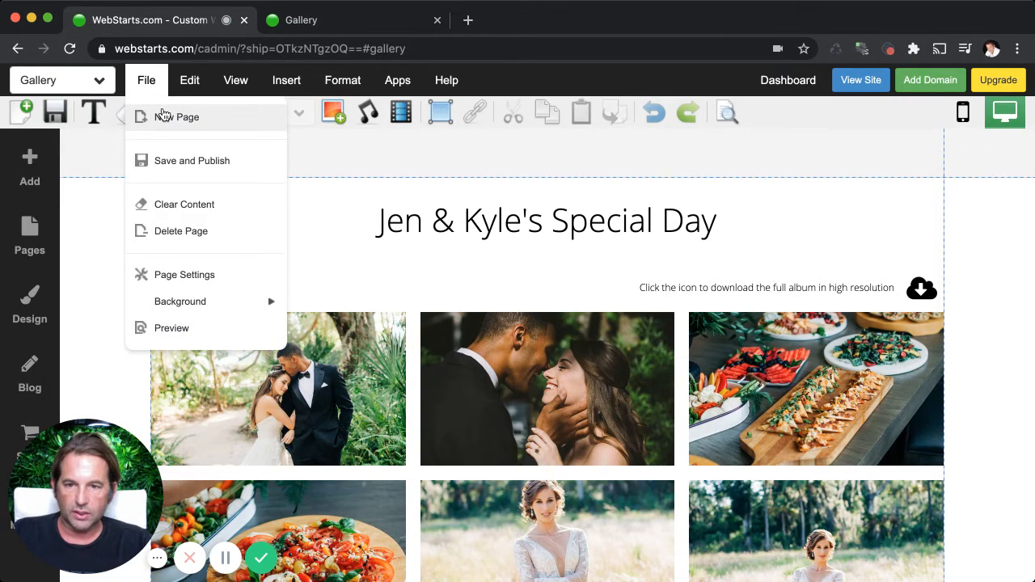
{"action": "left_click", "coordinate": [29, 235]}
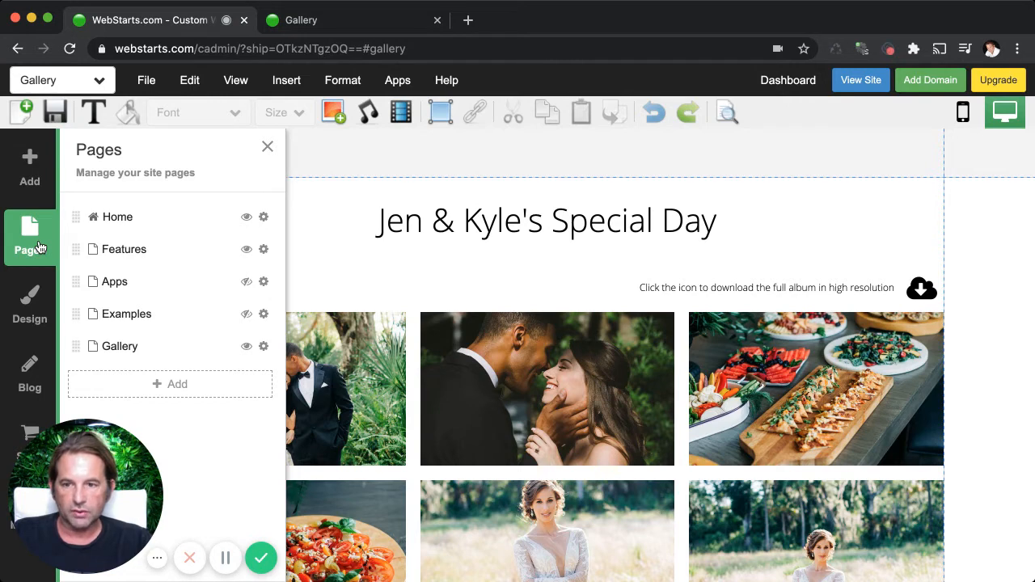
{"action": "mouse_move", "coordinate": [69, 253]}
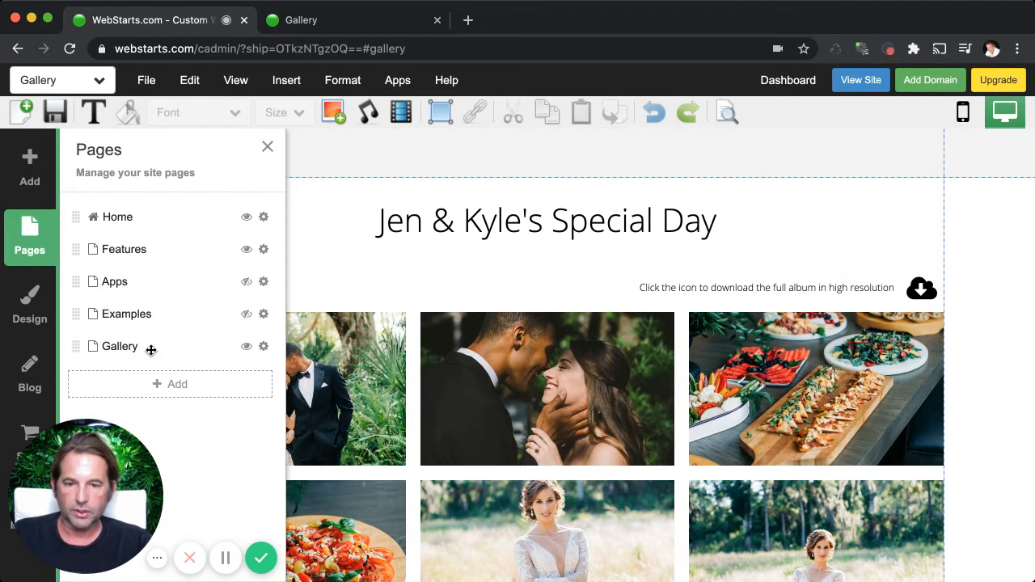
{"action": "mouse_move", "coordinate": [237, 345]}
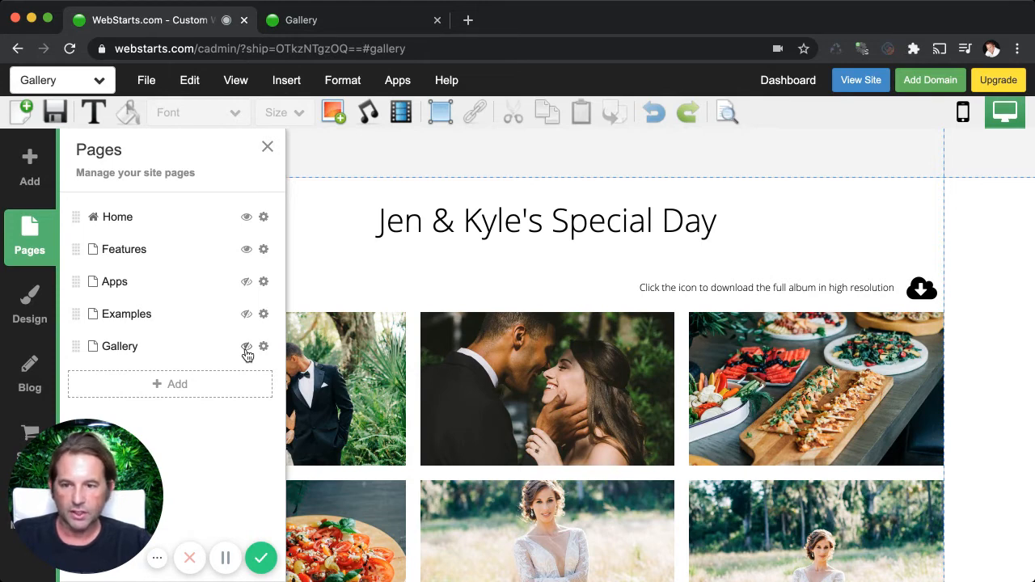
{"action": "left_click", "coordinate": [267, 146]}
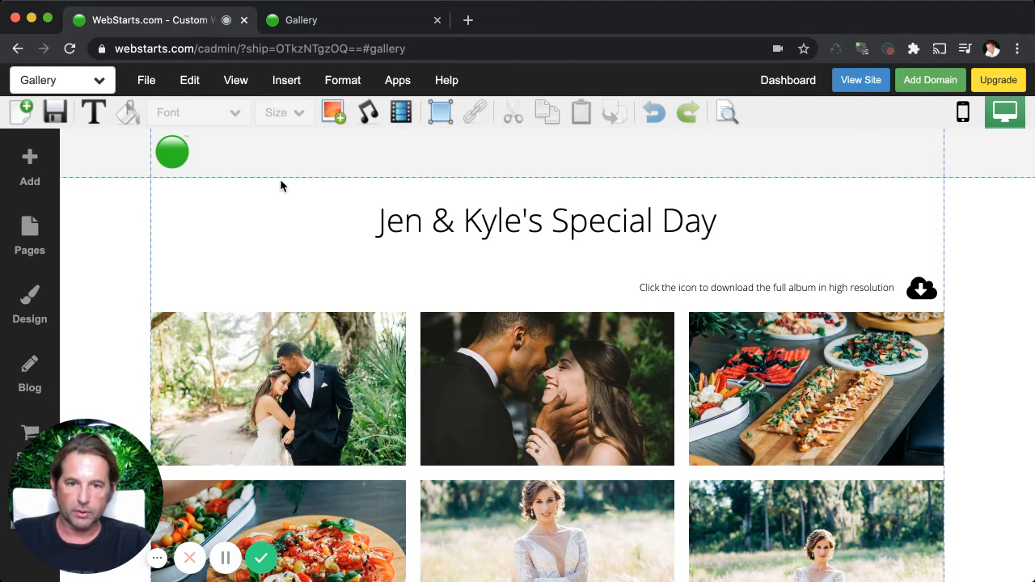
{"action": "mouse_move", "coordinate": [395, 360]}
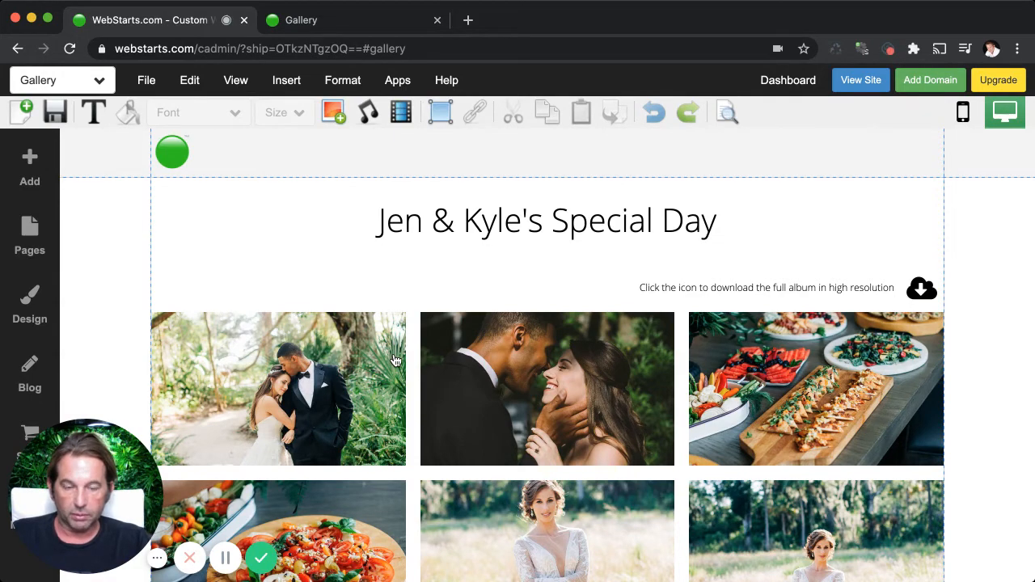
{"action": "mouse_move", "coordinate": [407, 390]}
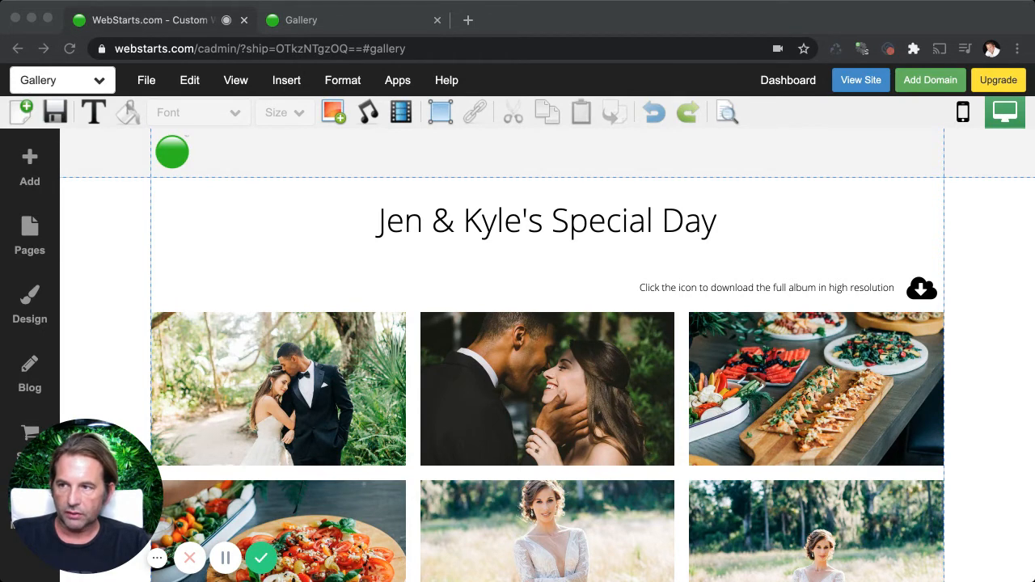
{"action": "mouse_move", "coordinate": [758, 179]}
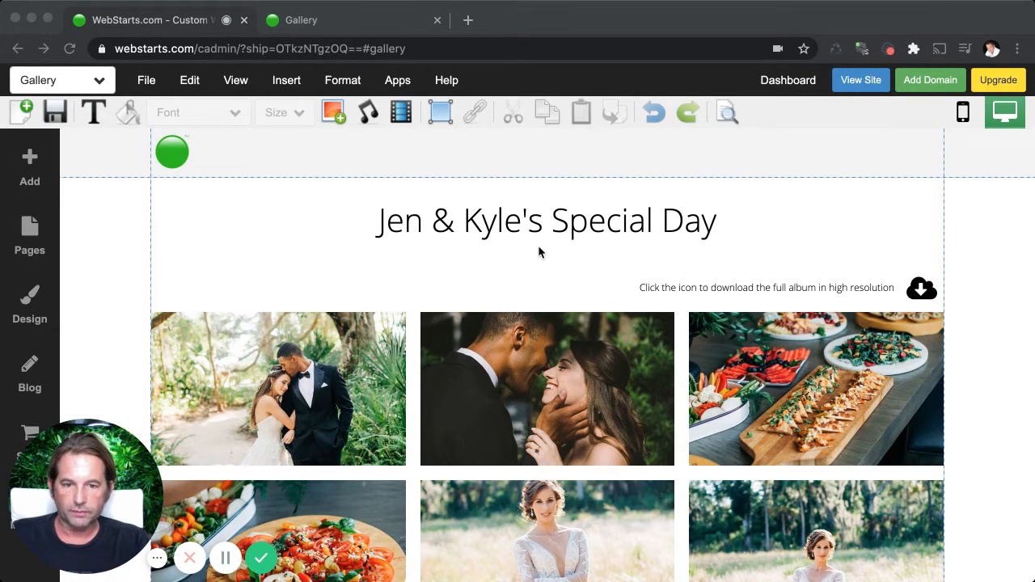
{"action": "mouse_move", "coordinate": [560, 251]}
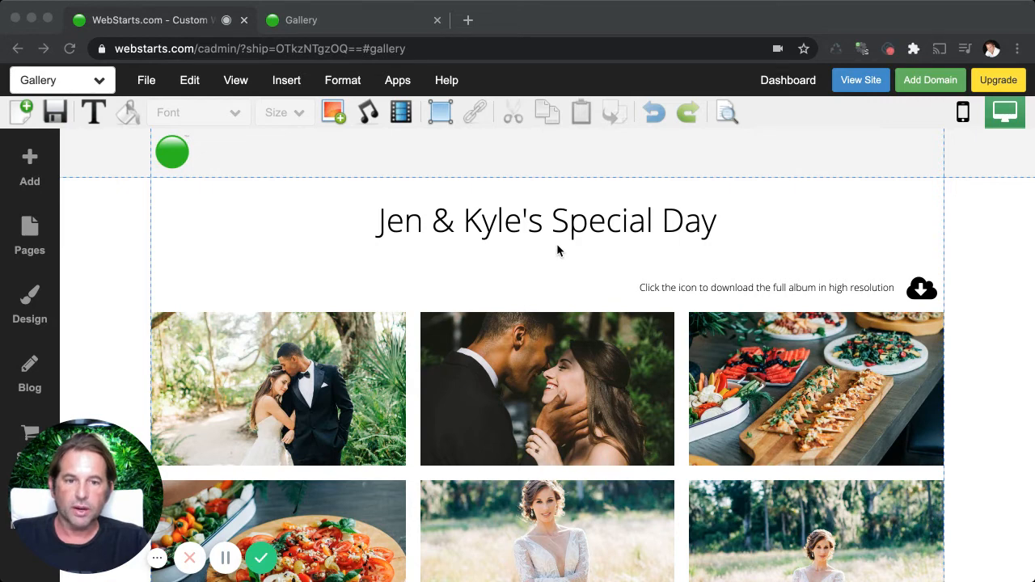
{"action": "mouse_move", "coordinate": [390, 220]}
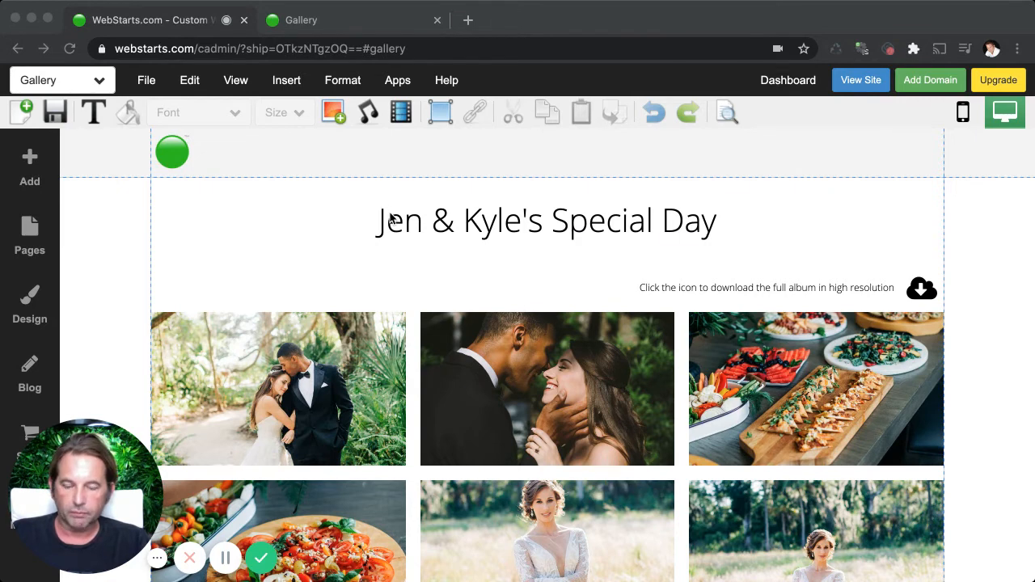
{"action": "mouse_move", "coordinate": [286, 80]}
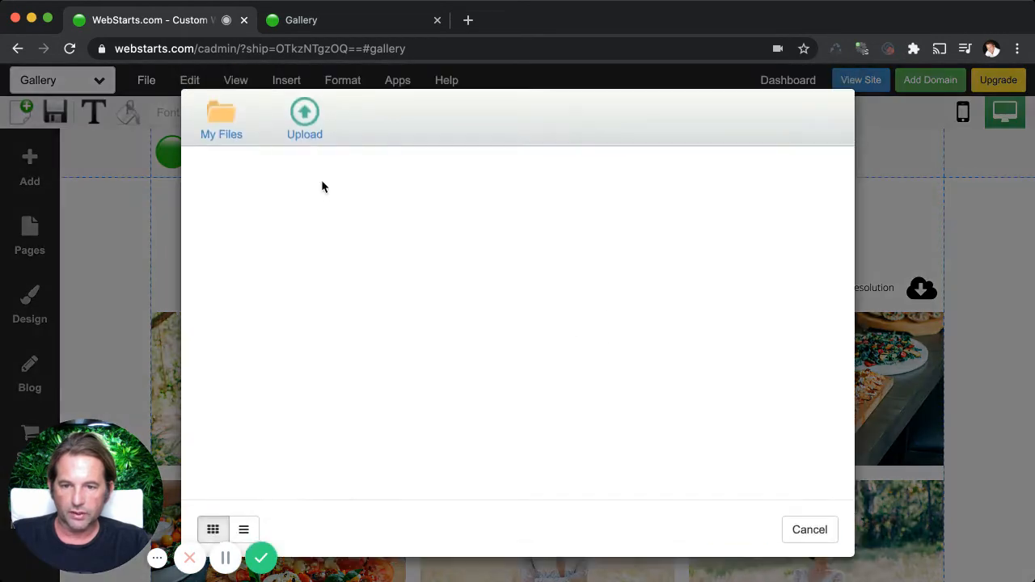
Confirm the Wedding Photos zip is in My Files, close the library, and select the download line.
{"action": "left_click", "coordinate": [221, 117]}
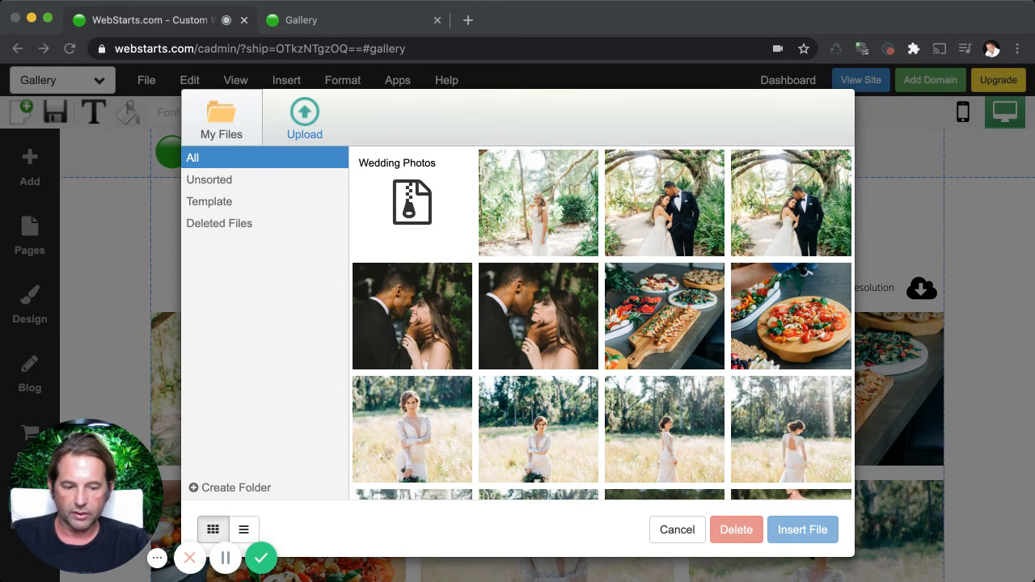
{"action": "mouse_move", "coordinate": [413, 202]}
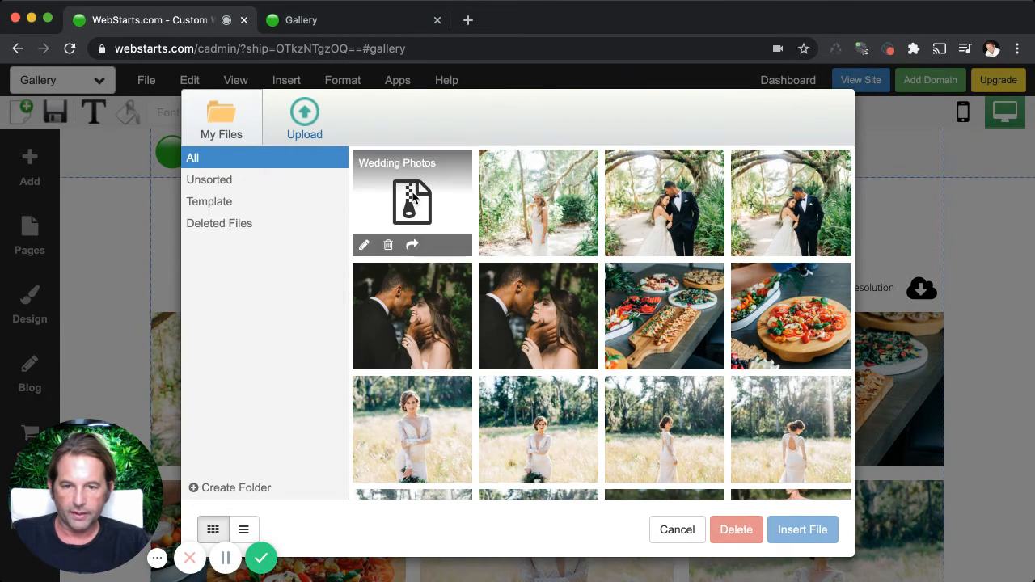
{"action": "mouse_move", "coordinate": [433, 179]}
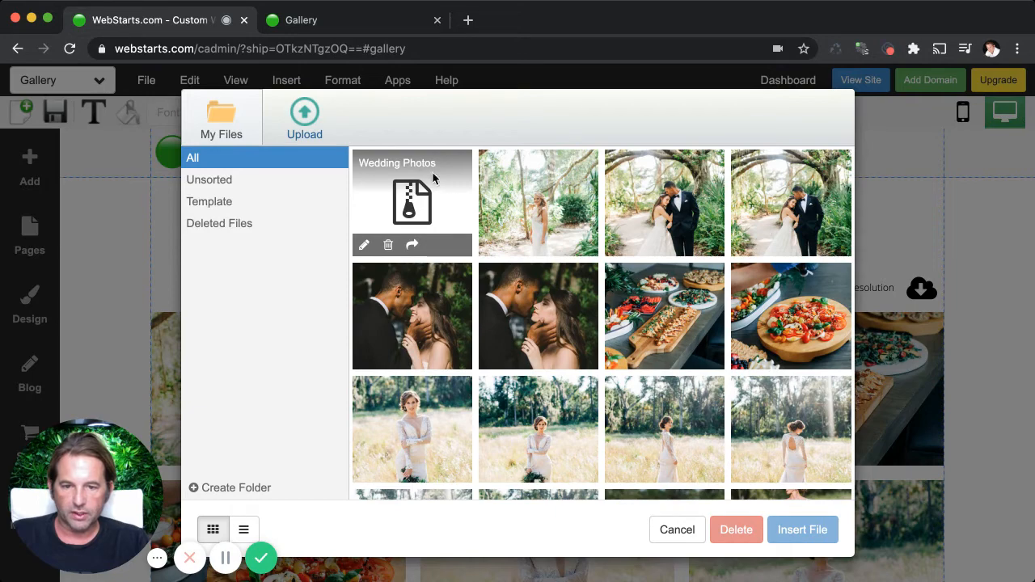
{"action": "left_click", "coordinate": [677, 529]}
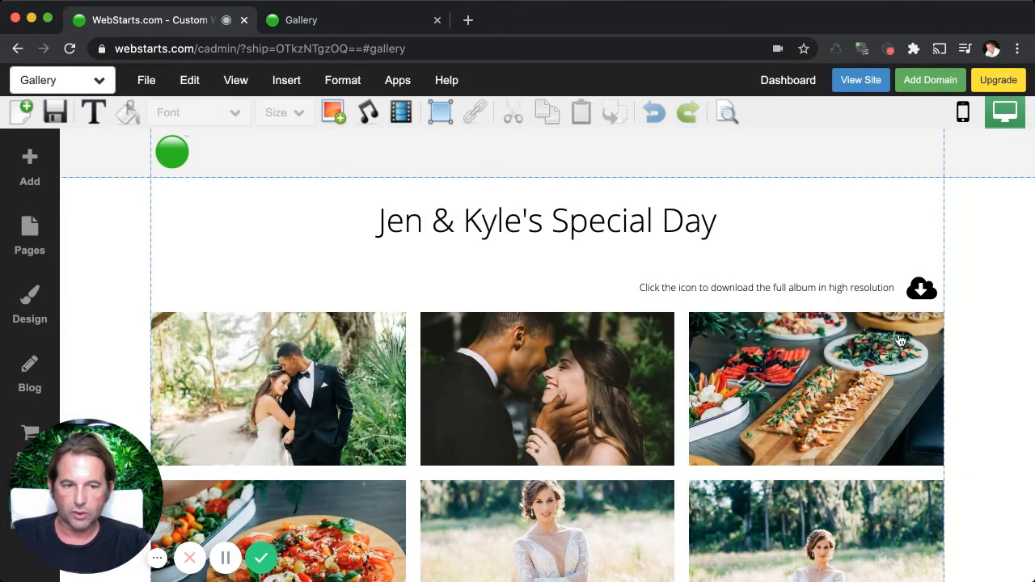
{"action": "left_click", "coordinate": [921, 288]}
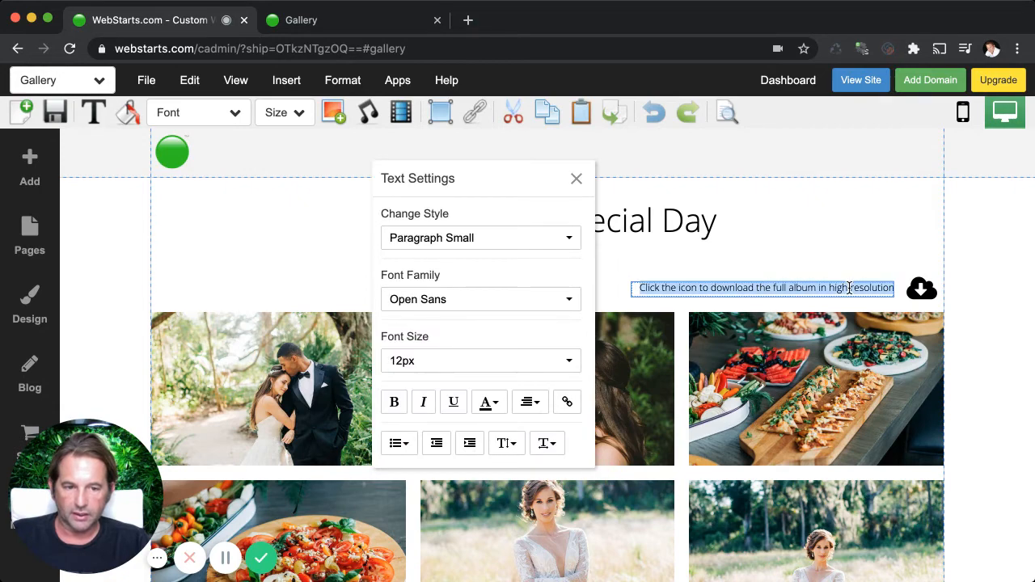
Link the full-album download sentence to the Wedding Photos zip from My Files.
{"action": "left_click", "coordinate": [567, 402]}
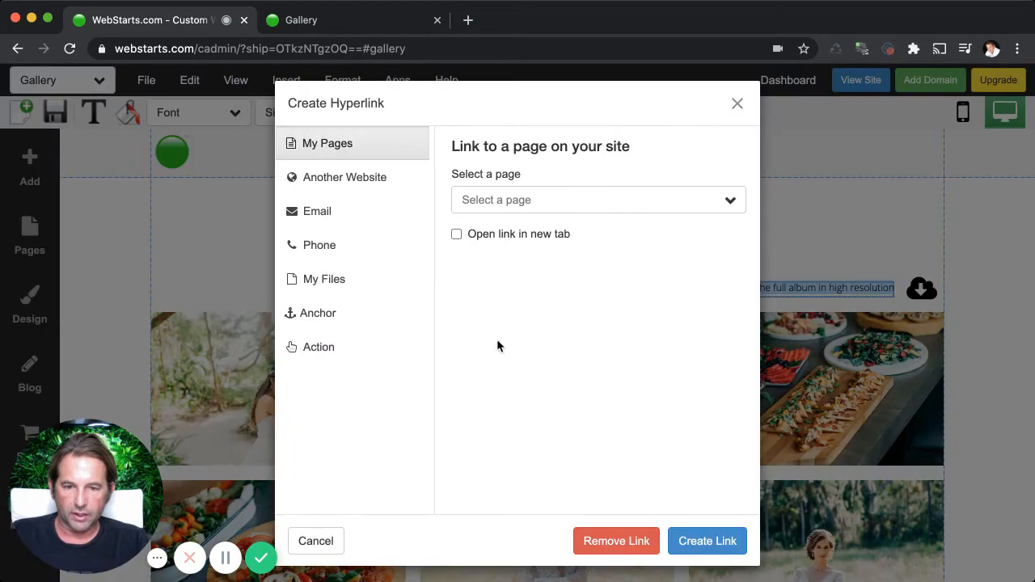
{"action": "left_click", "coordinate": [323, 279]}
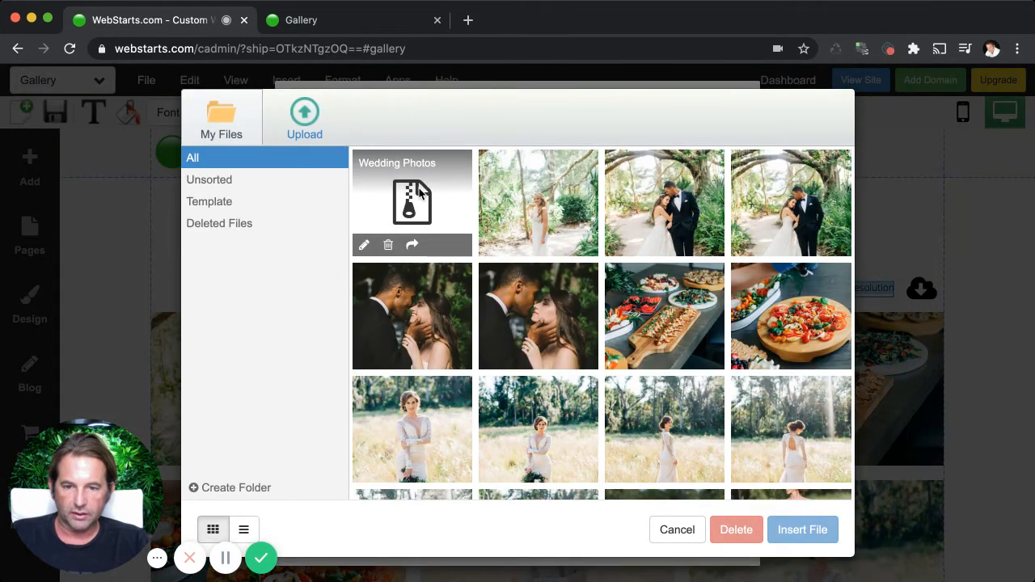
{"action": "left_click", "coordinate": [801, 530]}
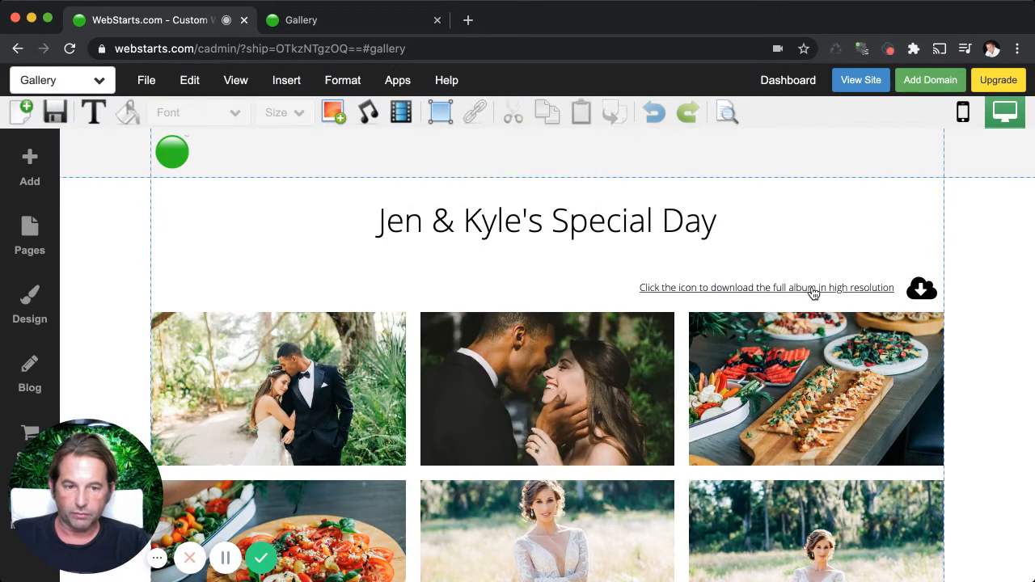
{"action": "mouse_move", "coordinate": [780, 284]}
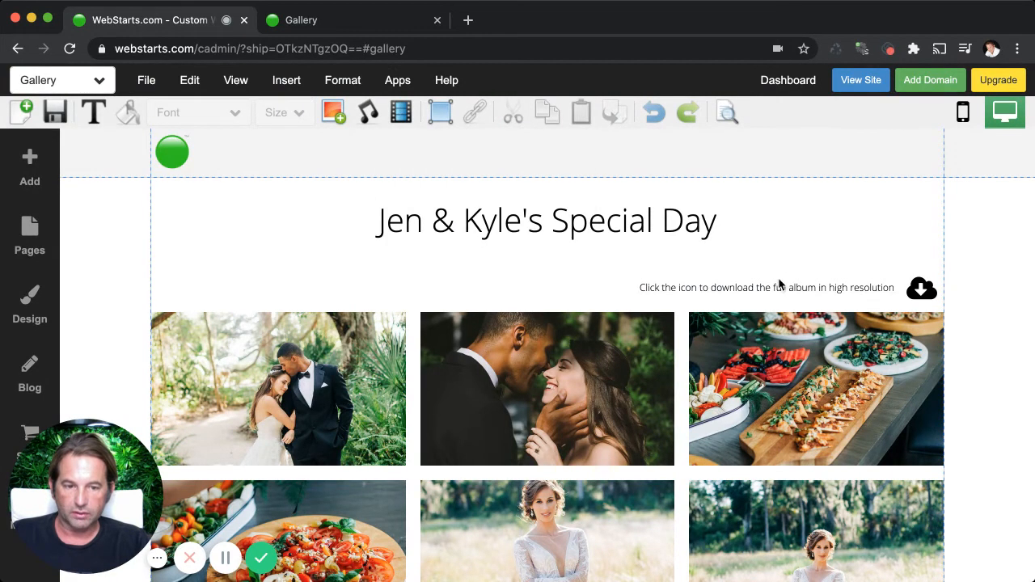
{"action": "mouse_move", "coordinate": [767, 287]}
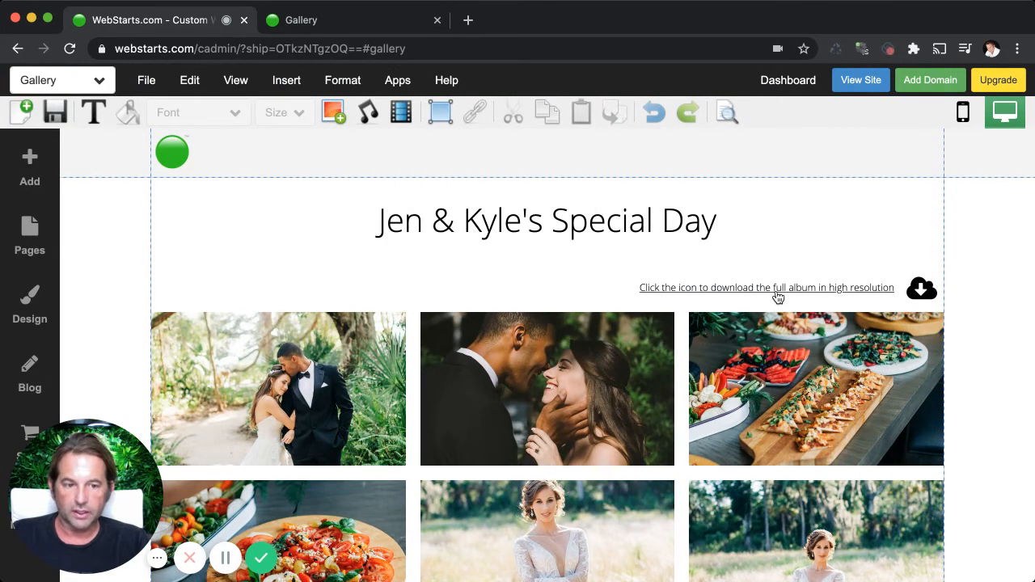
{"action": "mouse_move", "coordinate": [889, 284]}
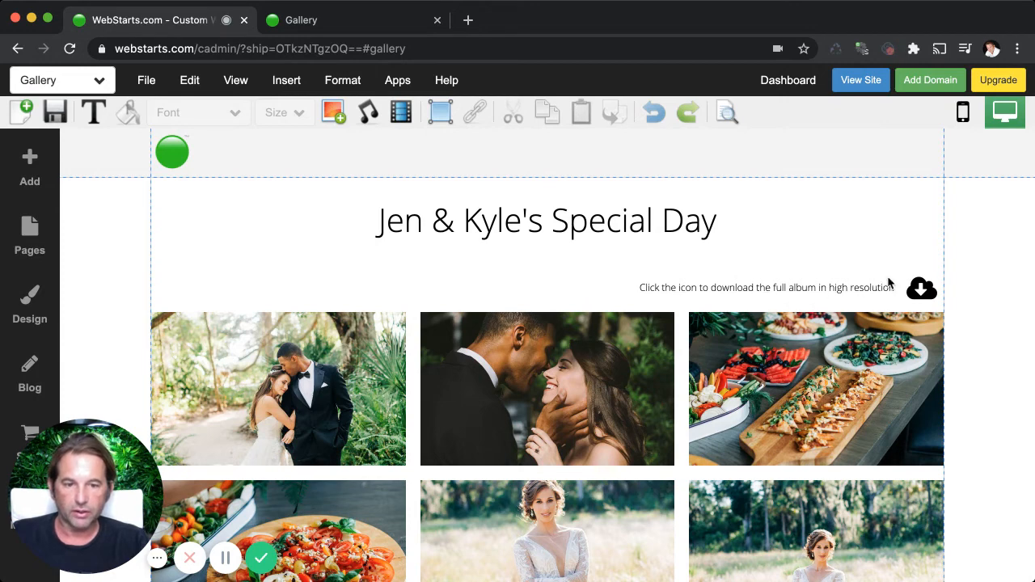
{"action": "mouse_move", "coordinate": [885, 411]}
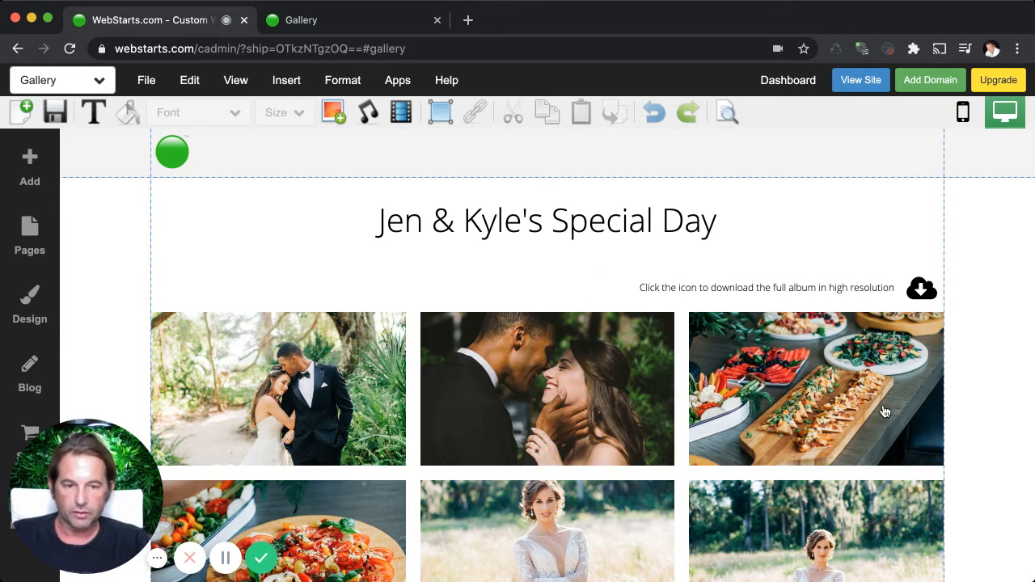
{"action": "left_click", "coordinate": [922, 288]}
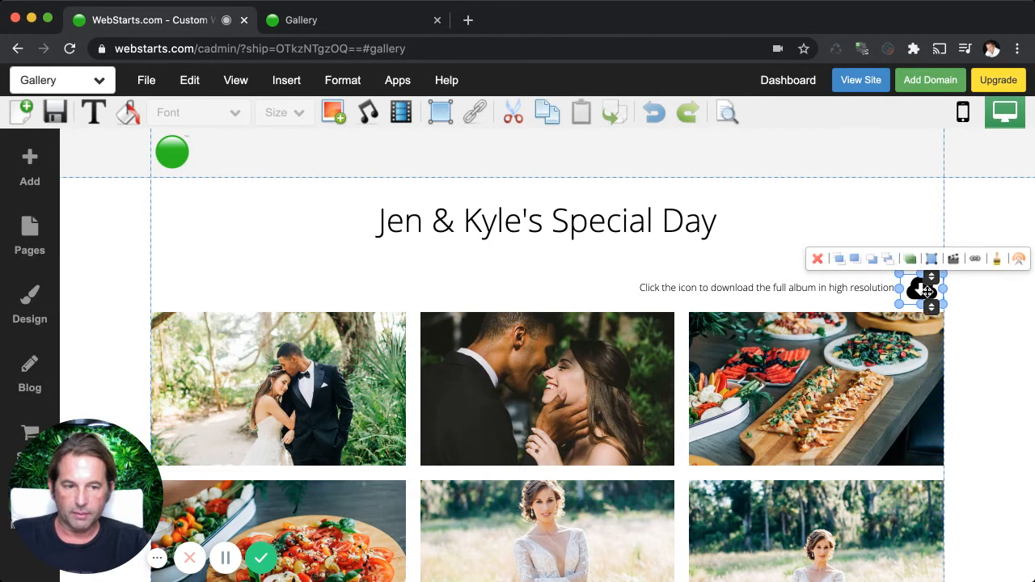
{"action": "mouse_move", "coordinate": [165, 202]}
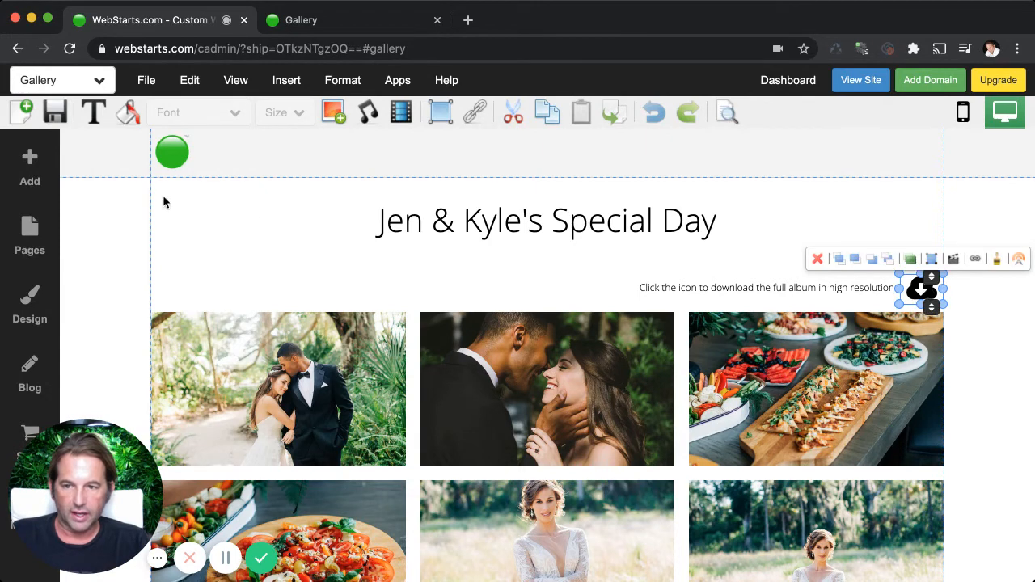
{"action": "left_click", "coordinate": [29, 166]}
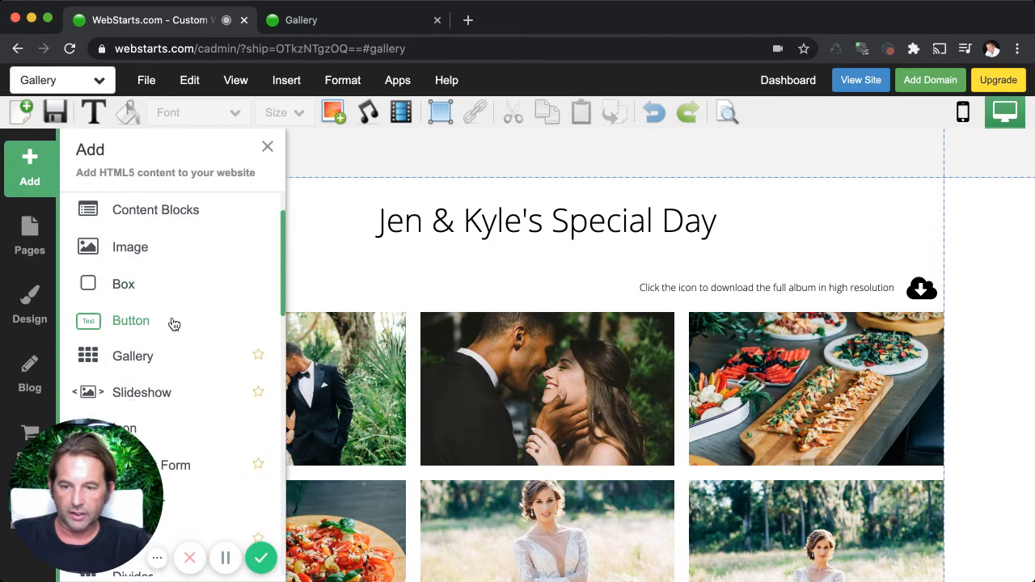
{"action": "left_click", "coordinate": [125, 429]}
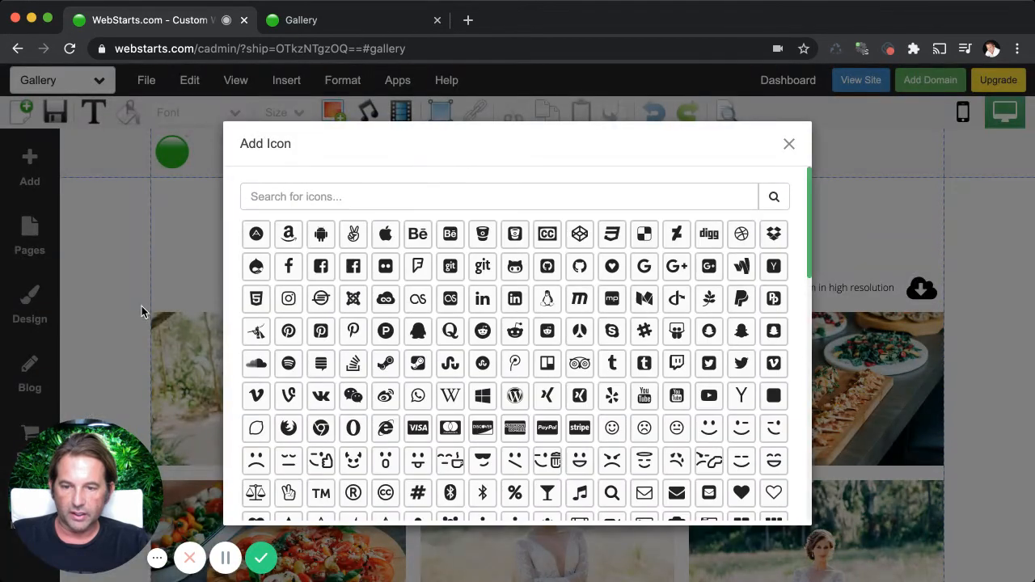
{"action": "left_click", "coordinate": [497, 197]}
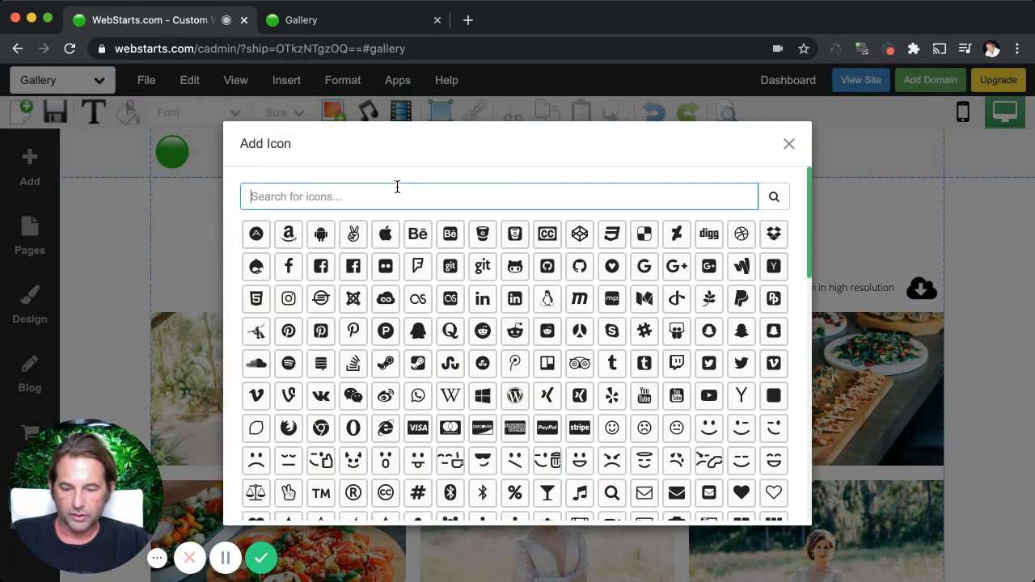
{"action": "type", "text": "download"}
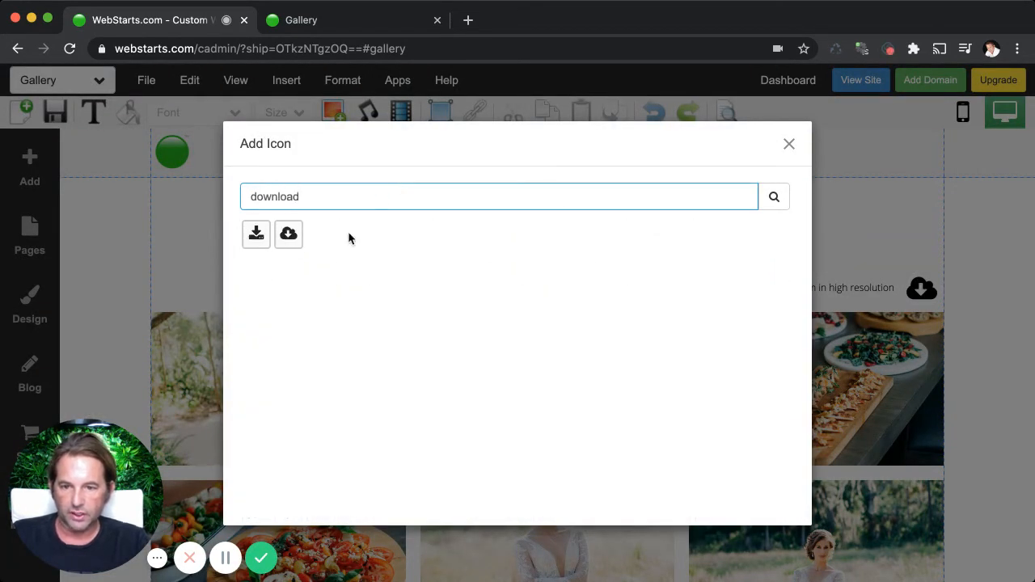
{"action": "left_click", "coordinate": [288, 233]}
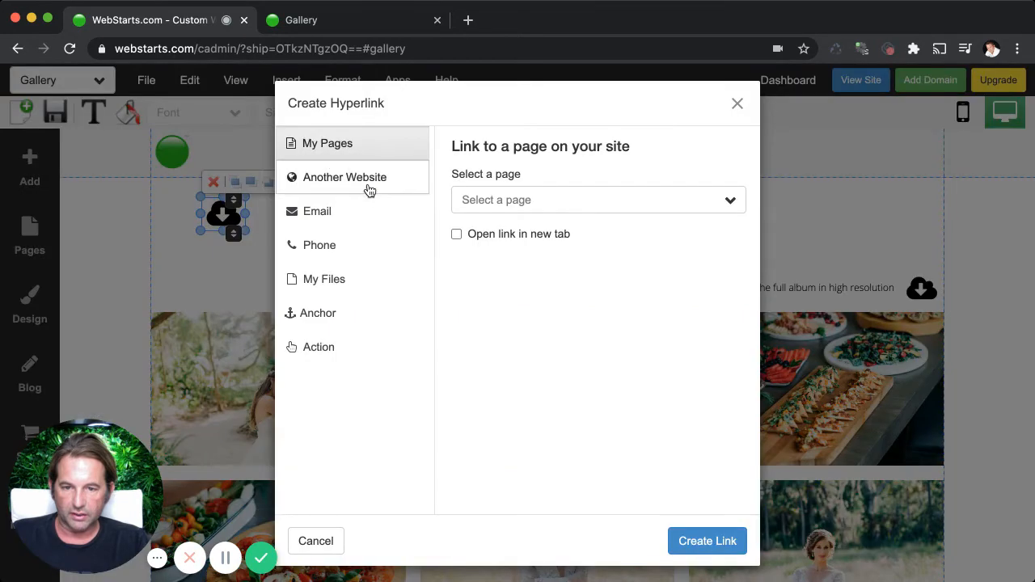
{"action": "left_click", "coordinate": [323, 279]}
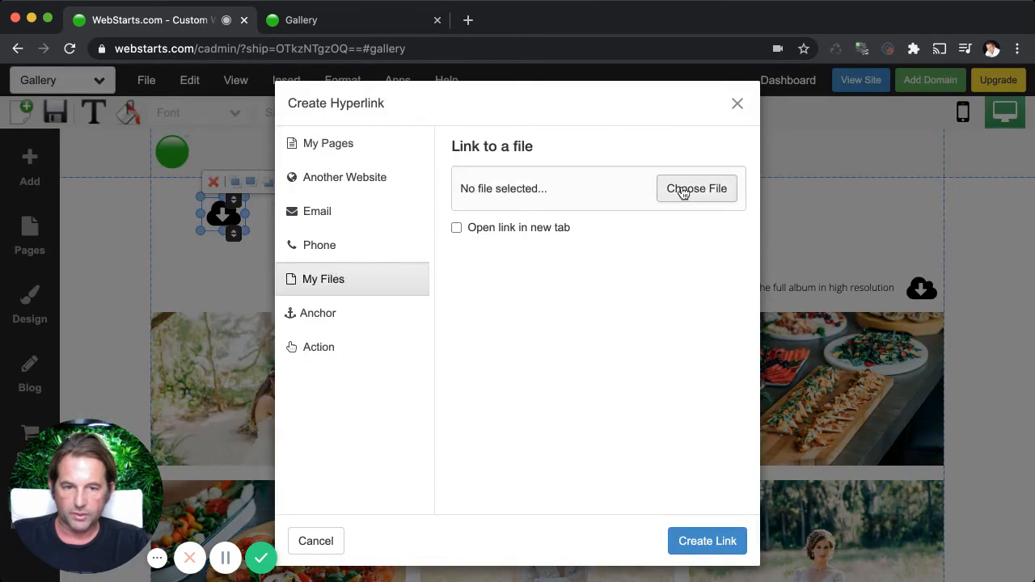
{"action": "left_click", "coordinate": [696, 188]}
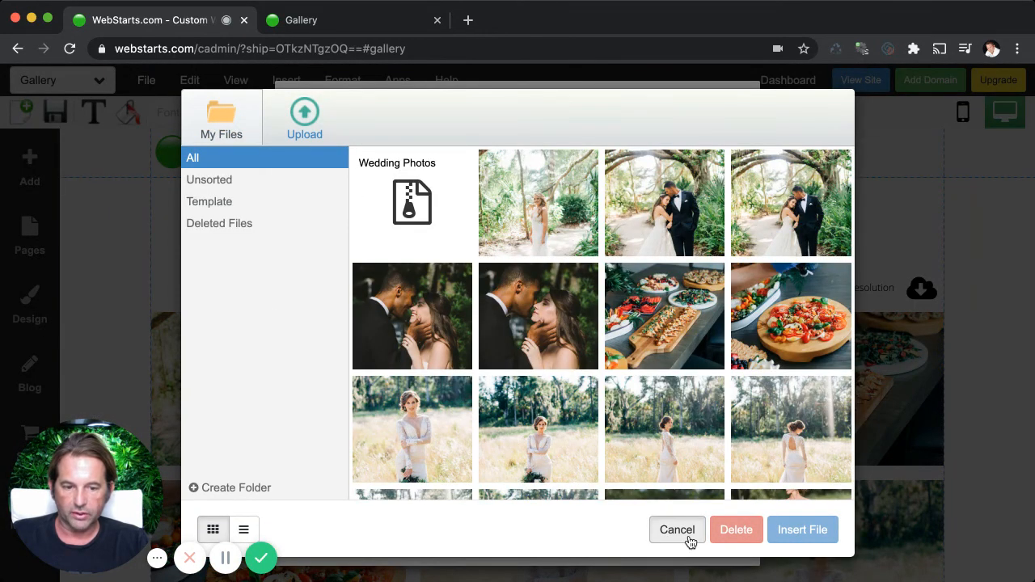
{"action": "left_click", "coordinate": [677, 530]}
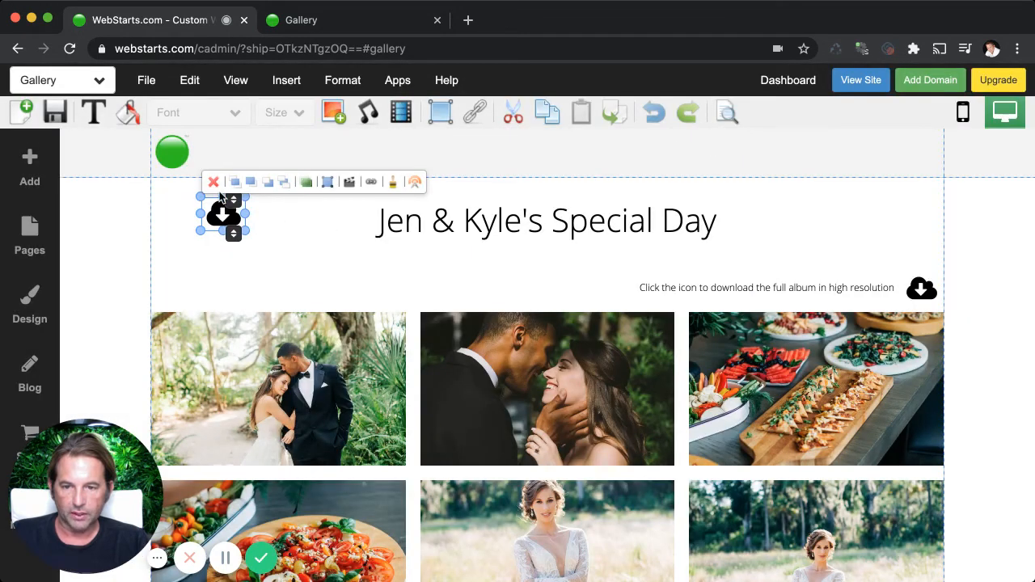
{"action": "left_click", "coordinate": [279, 271]}
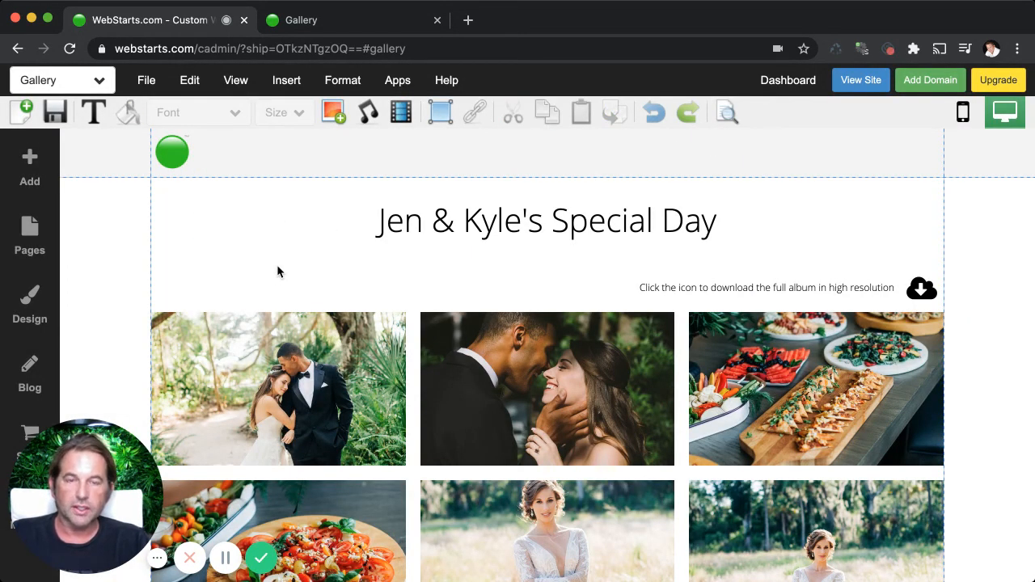
{"action": "mouse_move", "coordinate": [284, 276]}
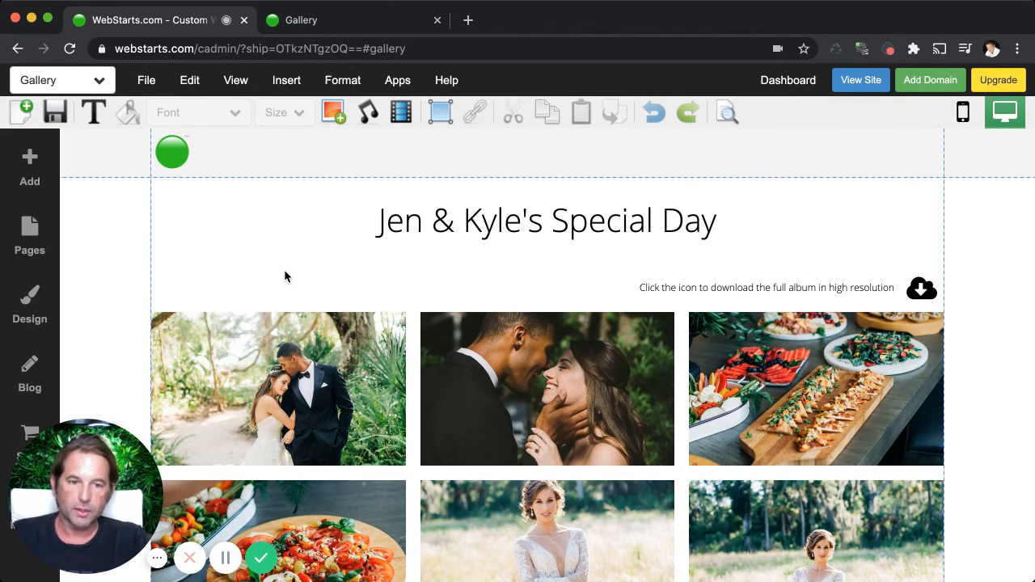
{"action": "scroll", "scroll_direction": "down", "scroll_amount": 3}
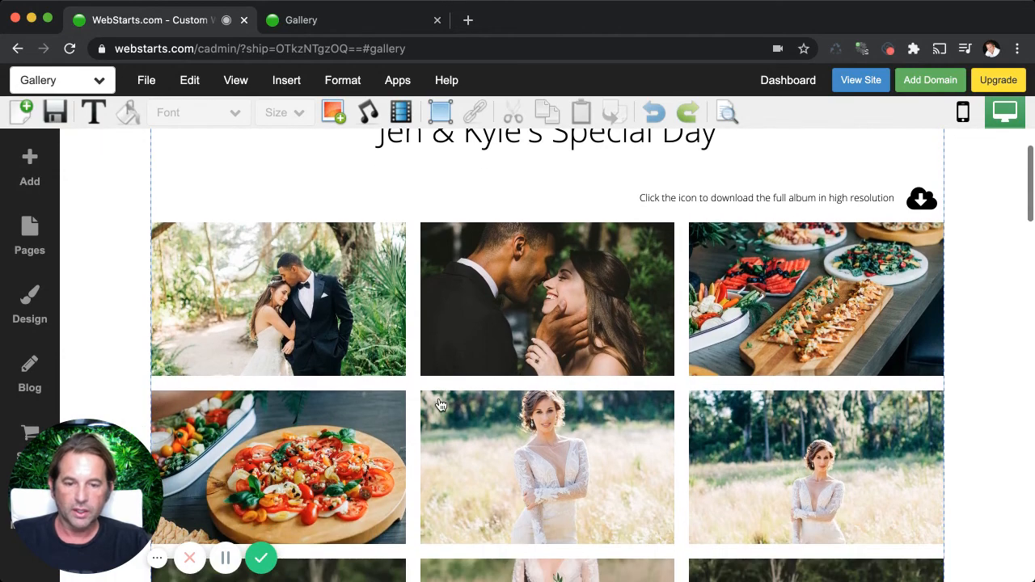
{"action": "mouse_move", "coordinate": [637, 391]}
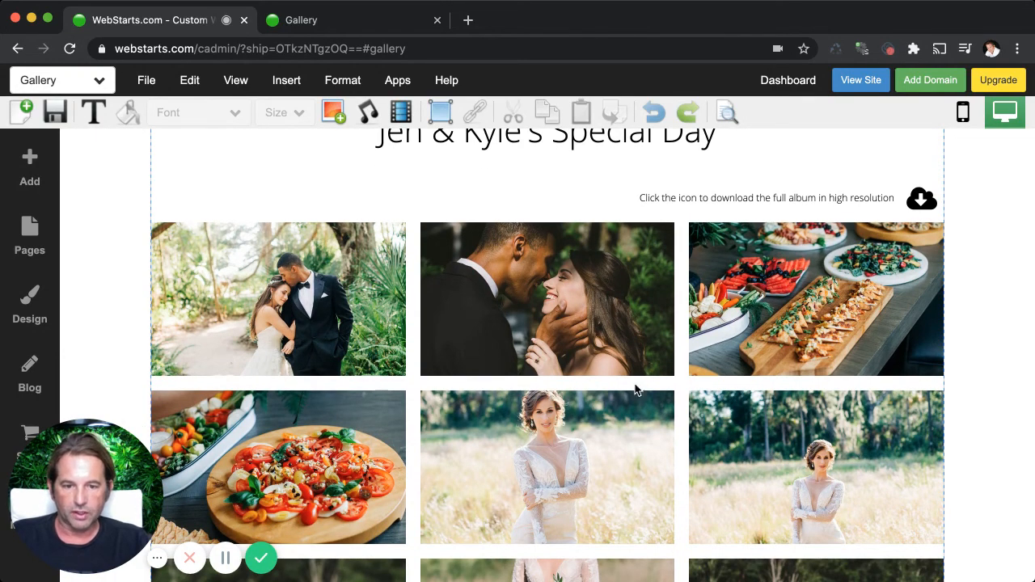
{"action": "mouse_move", "coordinate": [921, 198]}
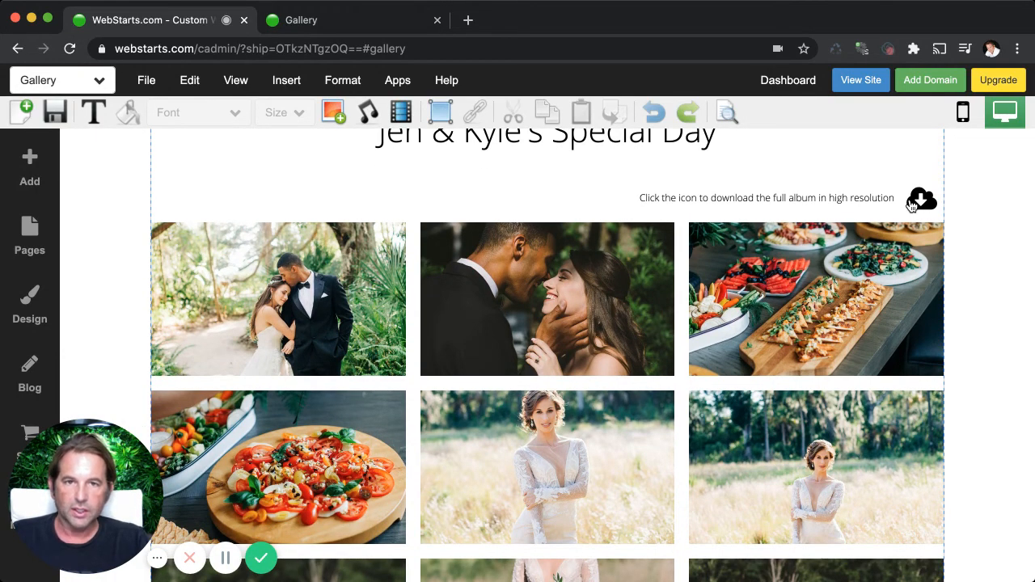